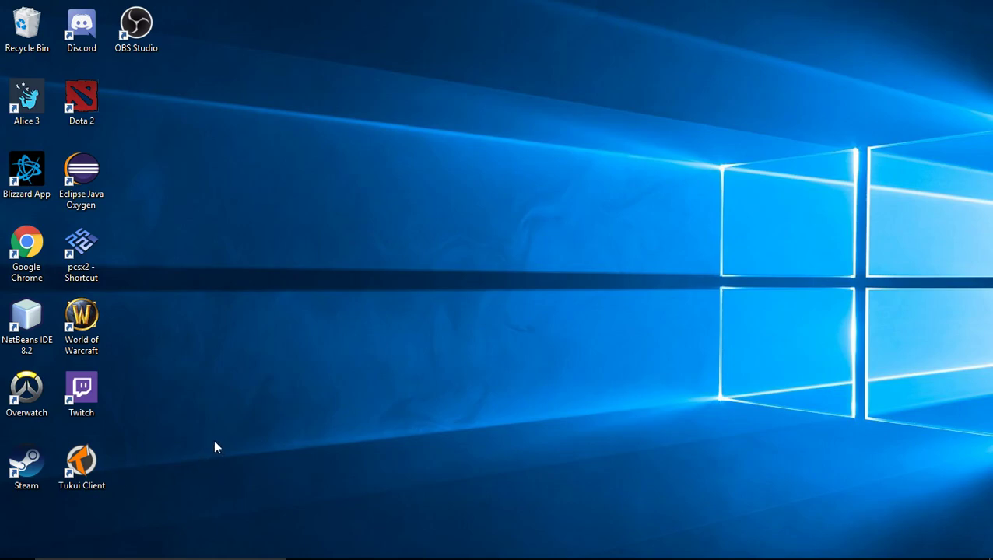
mouse_move(179, 519)
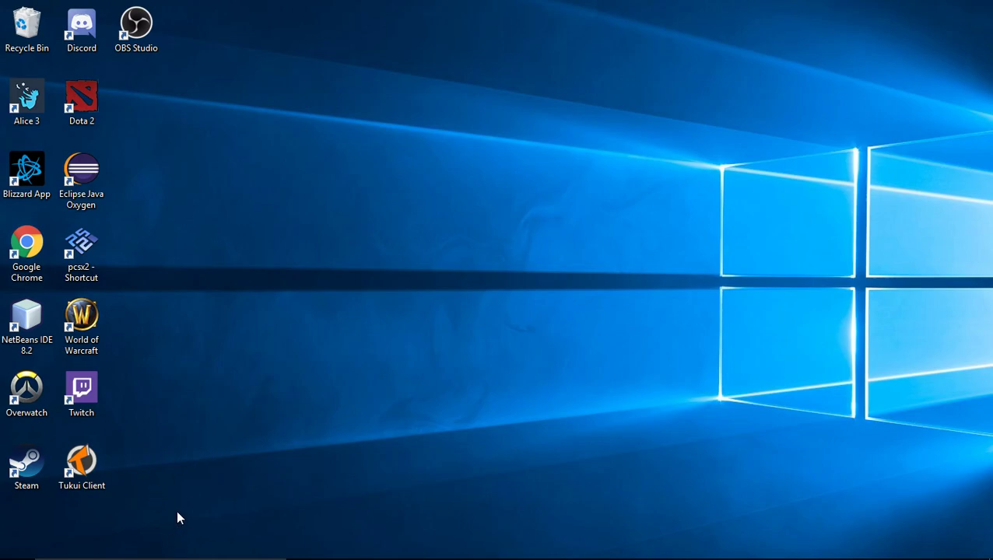
mouse_move(236, 514)
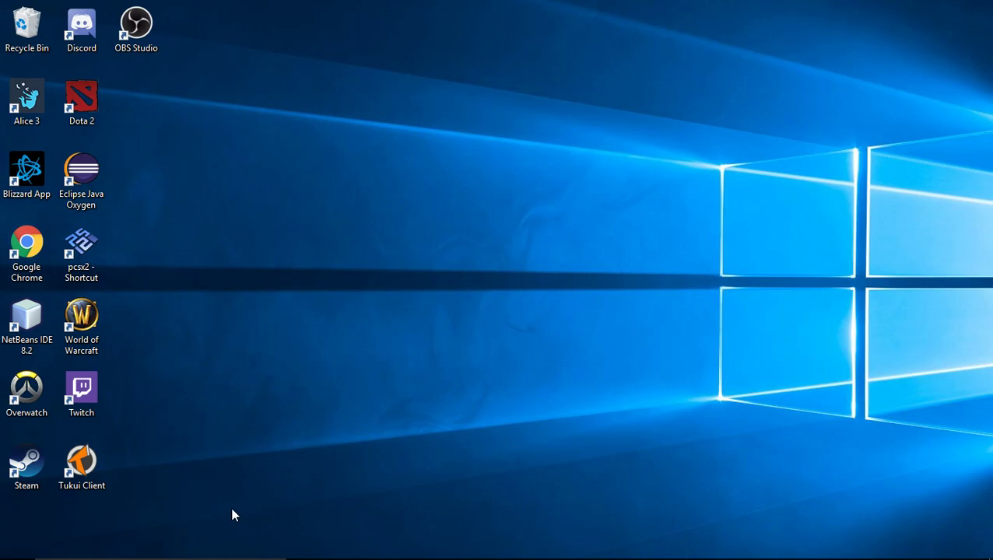
mouse_move(258, 469)
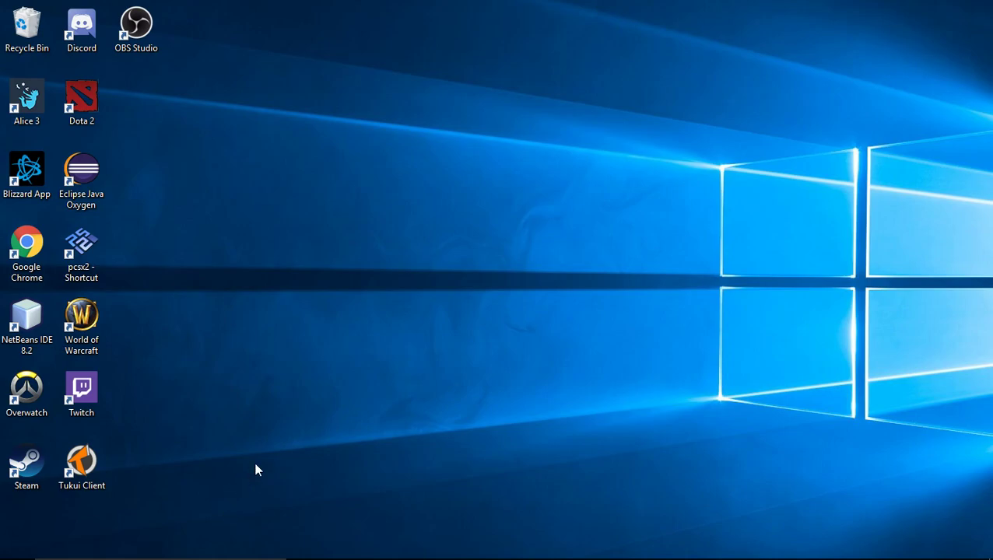
mouse_move(194, 478)
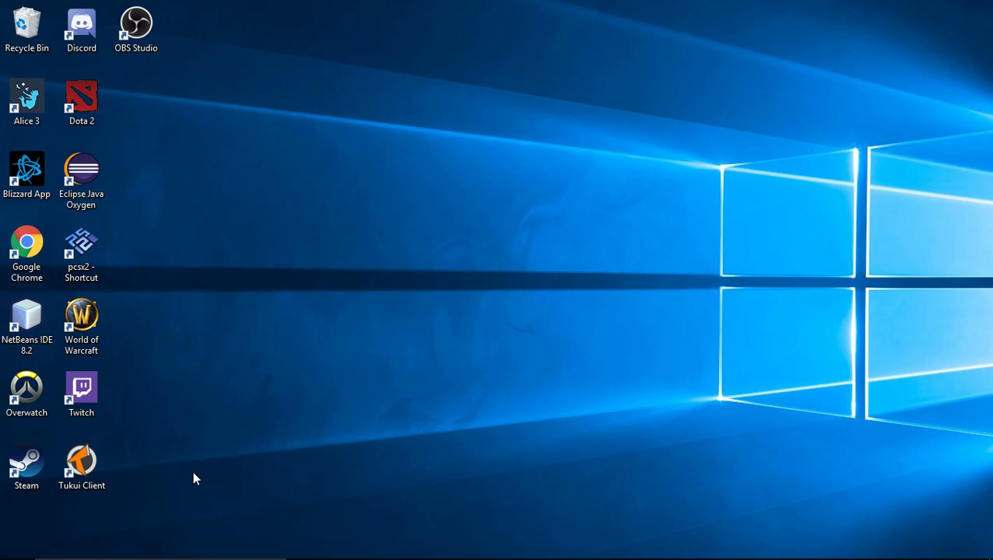
mouse_move(201, 401)
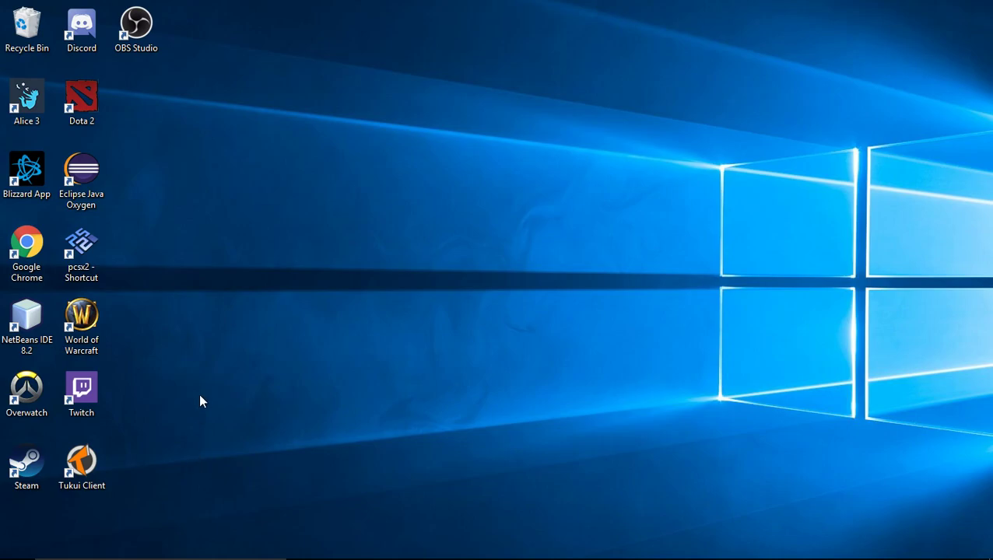
mouse_move(143, 203)
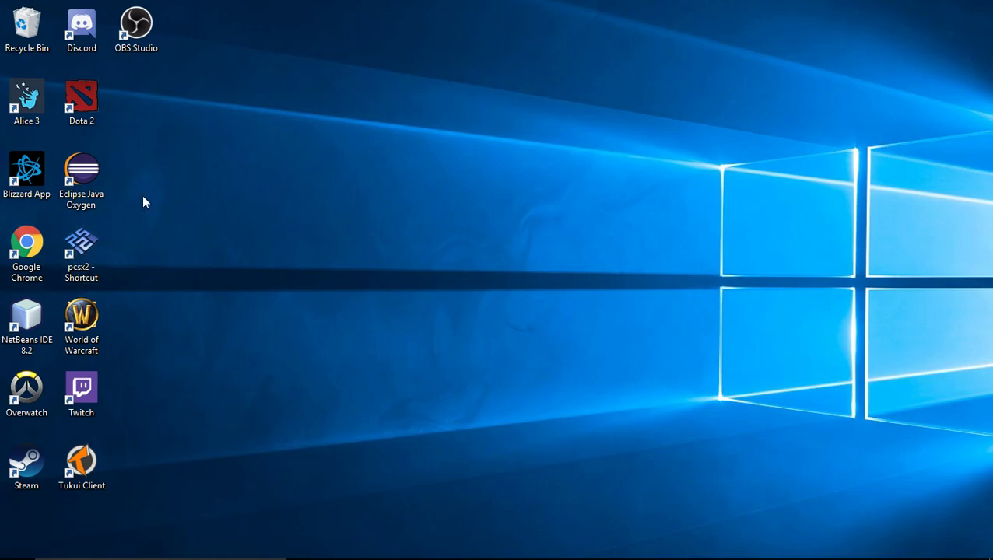
mouse_move(81, 171)
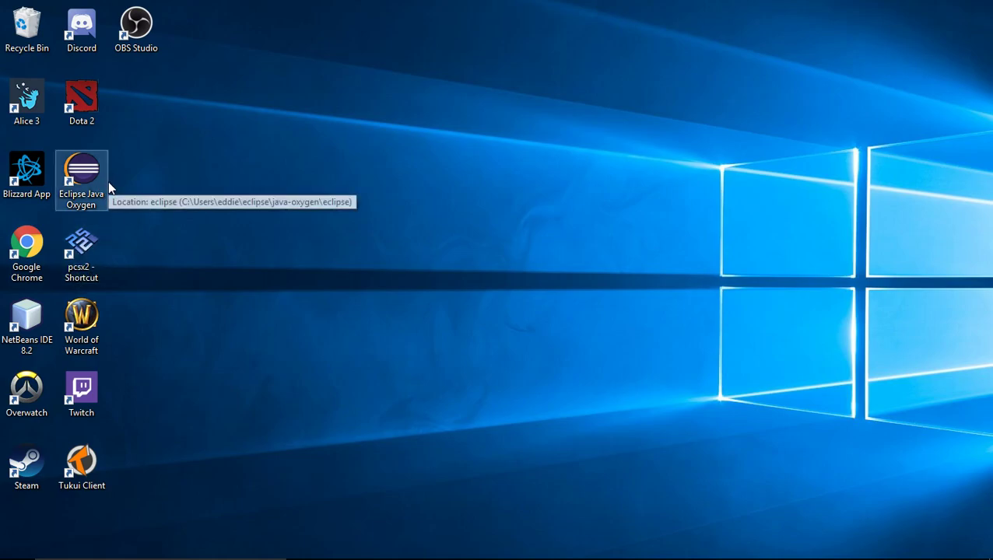
mouse_move(313, 274)
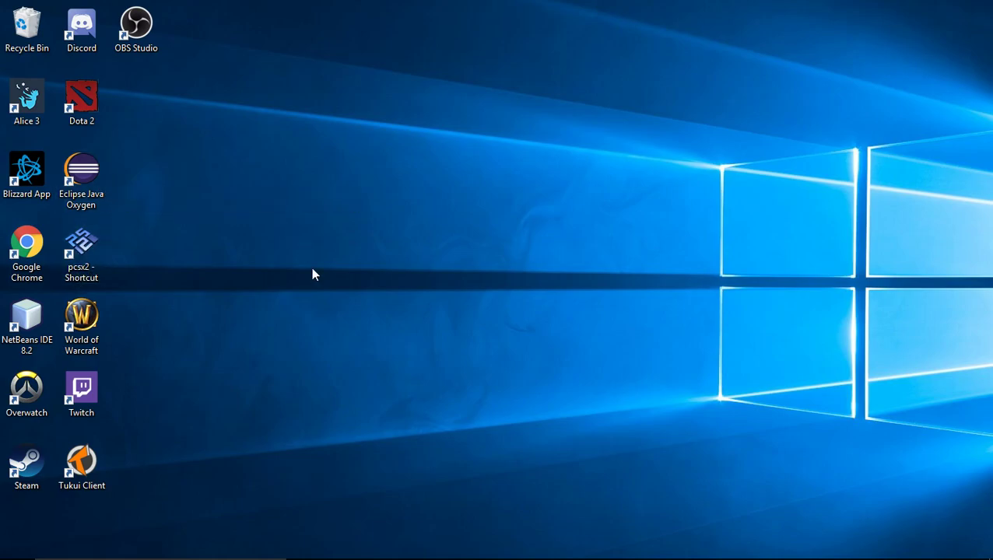
mouse_move(333, 389)
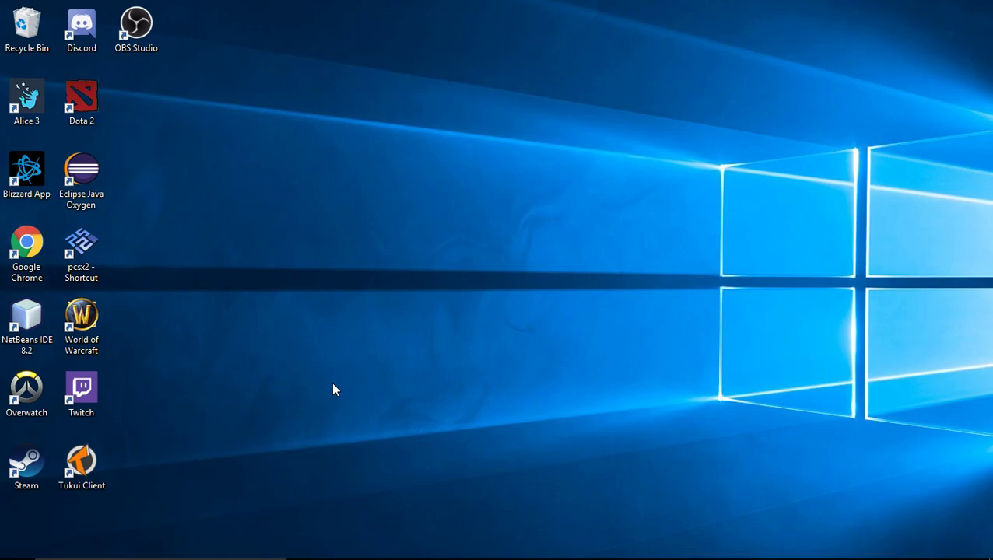
mouse_move(122, 528)
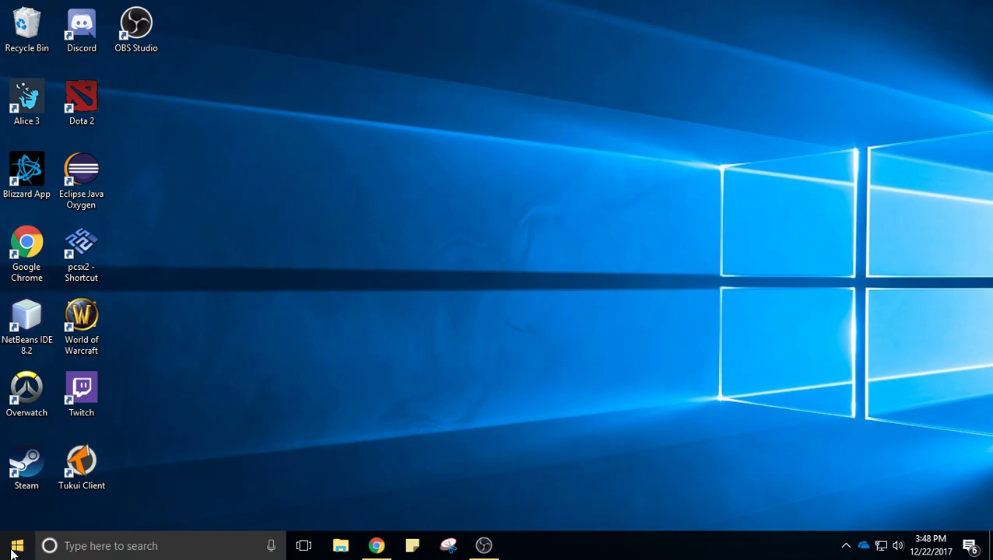
Search Start for powershell and run Windows PowerShell as administrator.
click(15, 546)
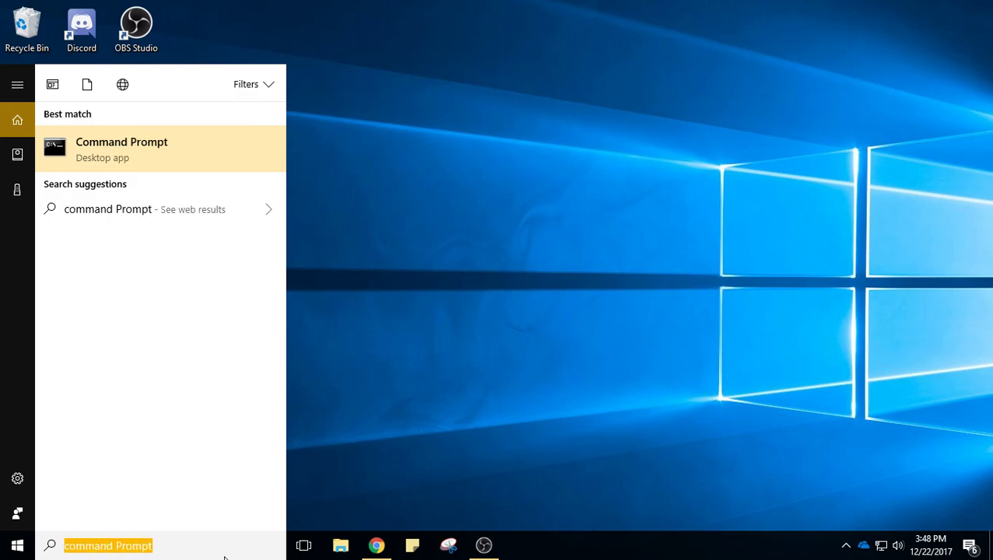
text(powershell)
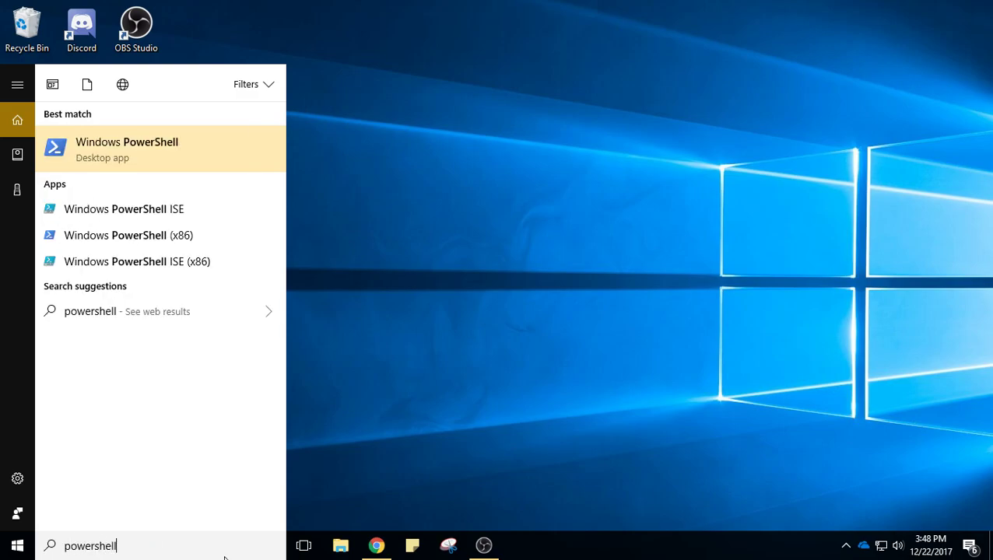
right_click(126, 148)
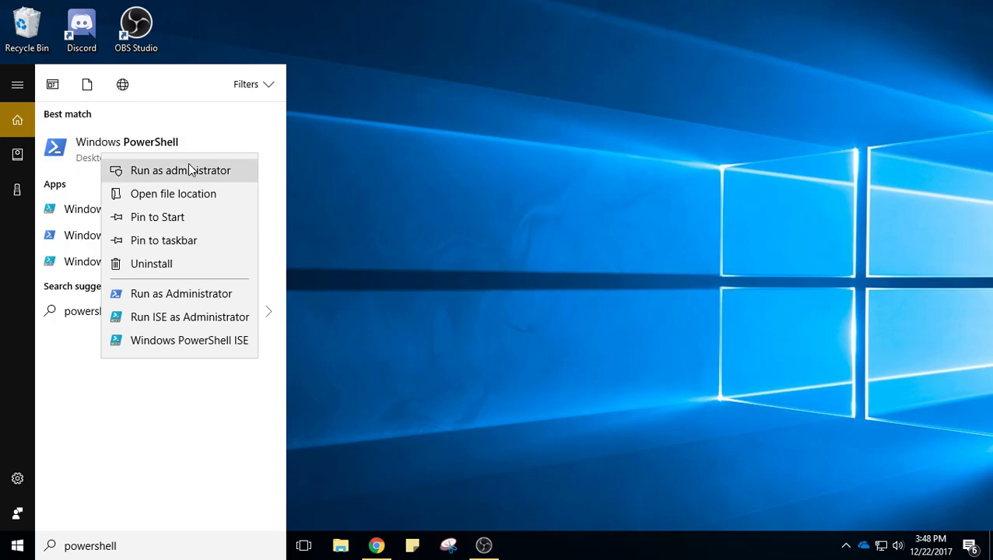
mouse_move(192, 174)
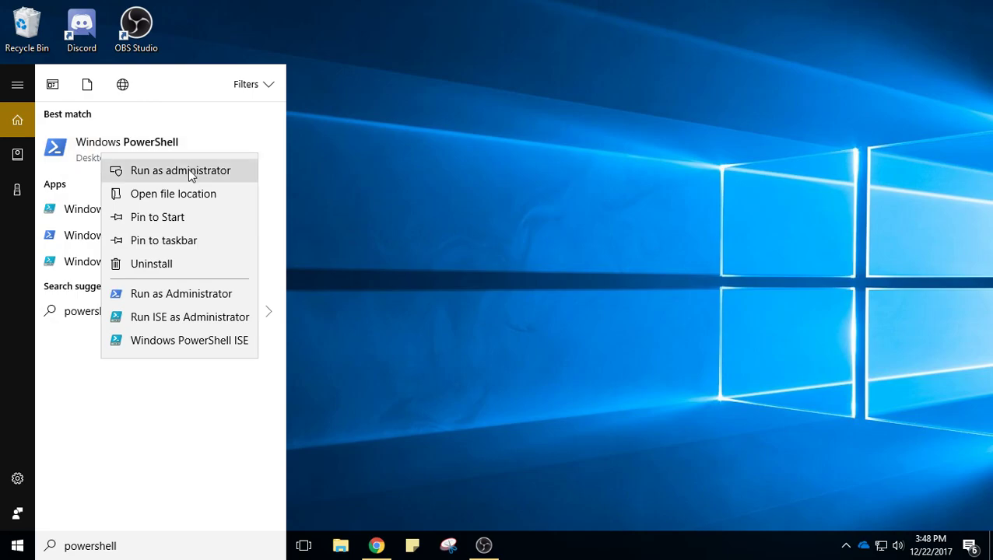
click(181, 170)
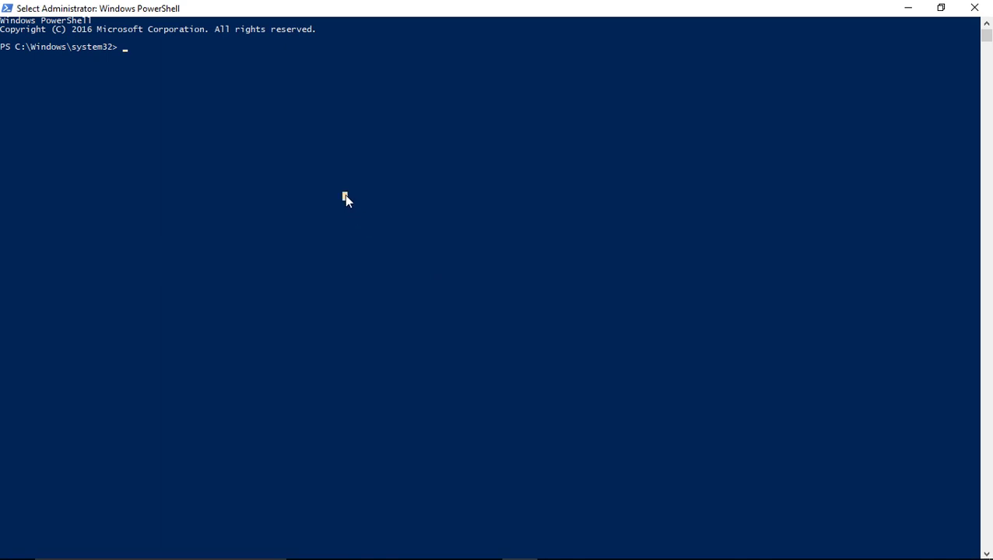
mouse_move(134, 47)
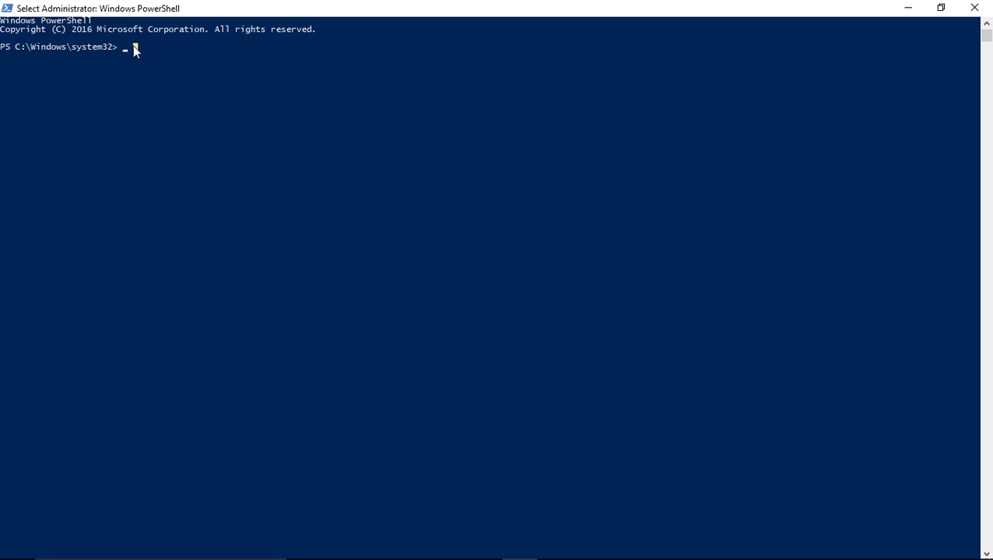
mouse_move(323, 76)
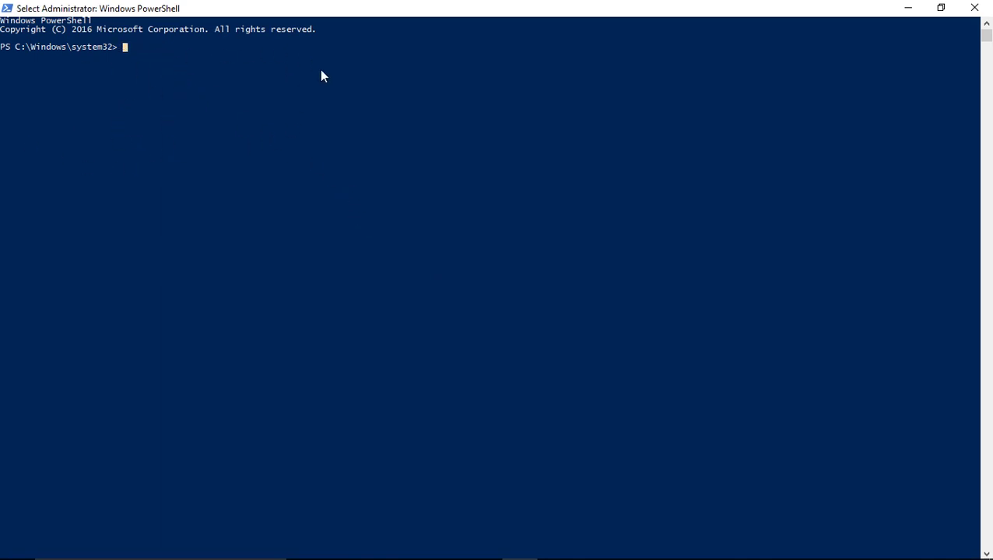
mouse_move(265, 100)
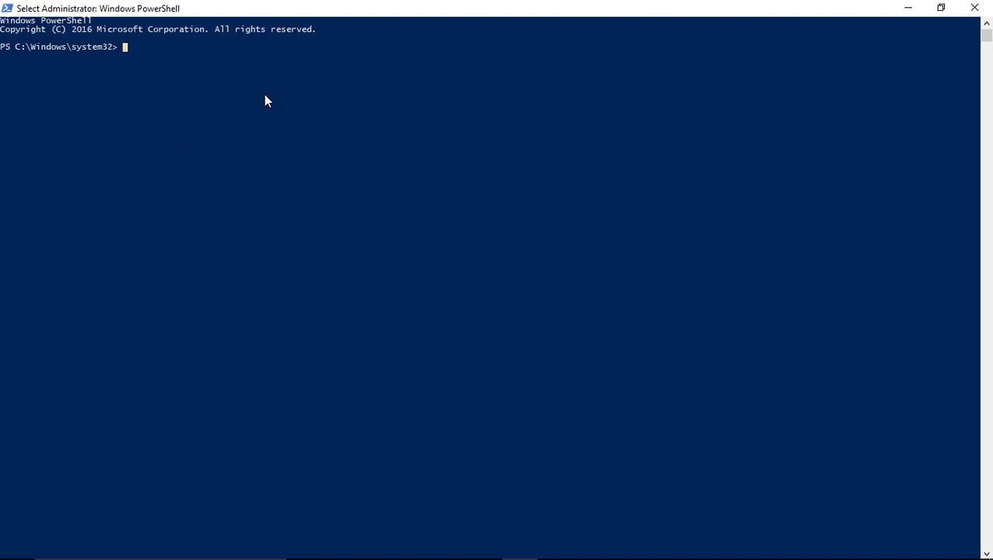
mouse_move(214, 453)
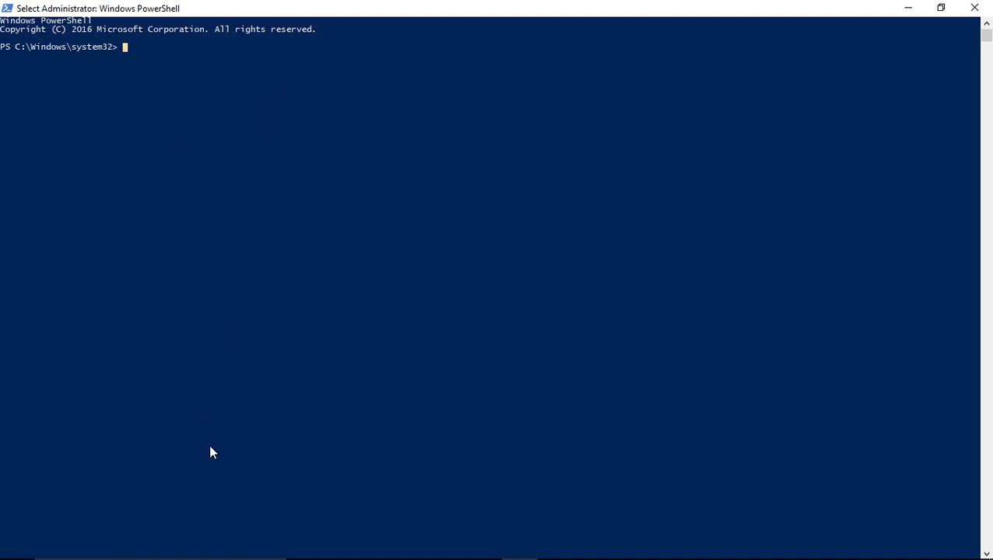
mouse_move(267, 286)
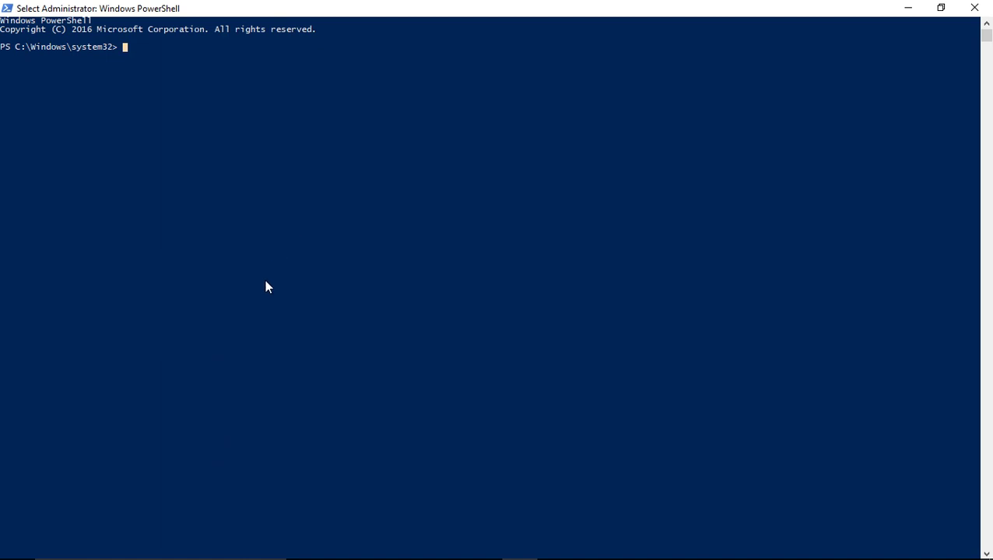
mouse_move(106, 559)
text(python)
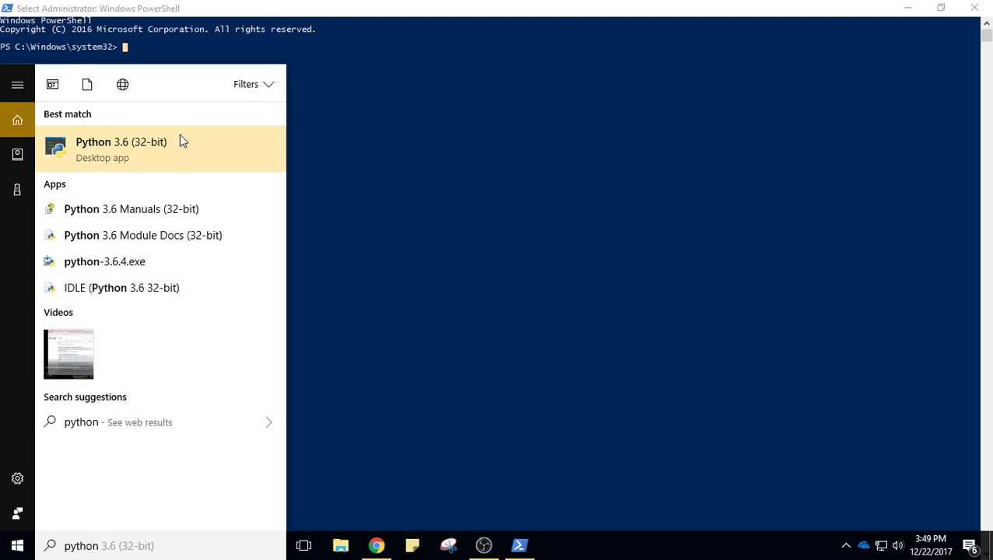
mouse_move(124, 147)
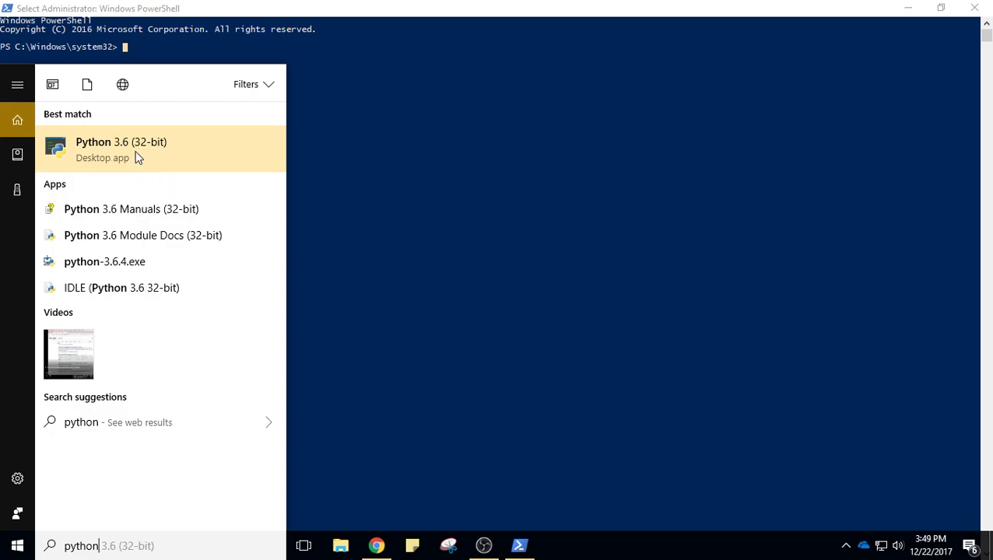
mouse_move(134, 158)
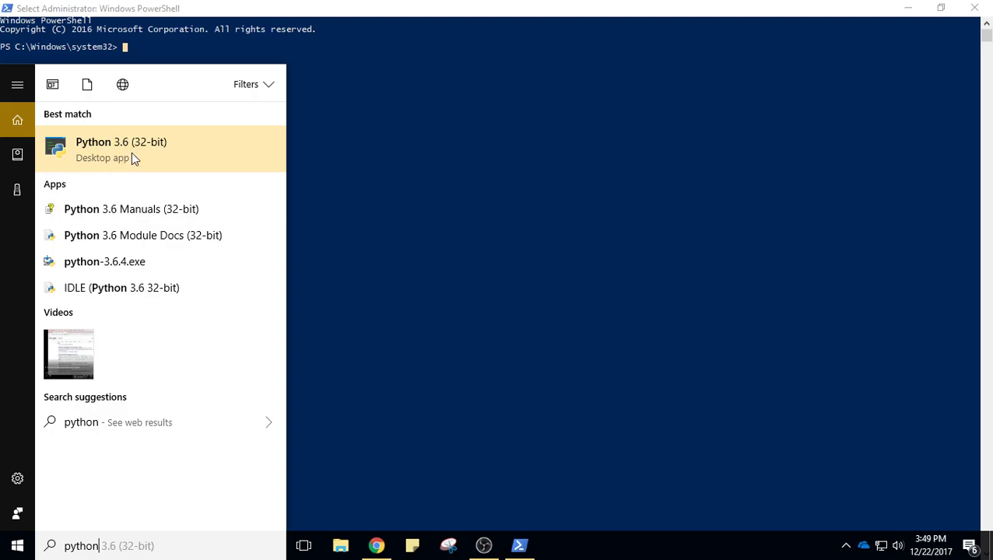
Show the context menu for the Python 3.6 (32-bit) search result.
right_click(120, 148)
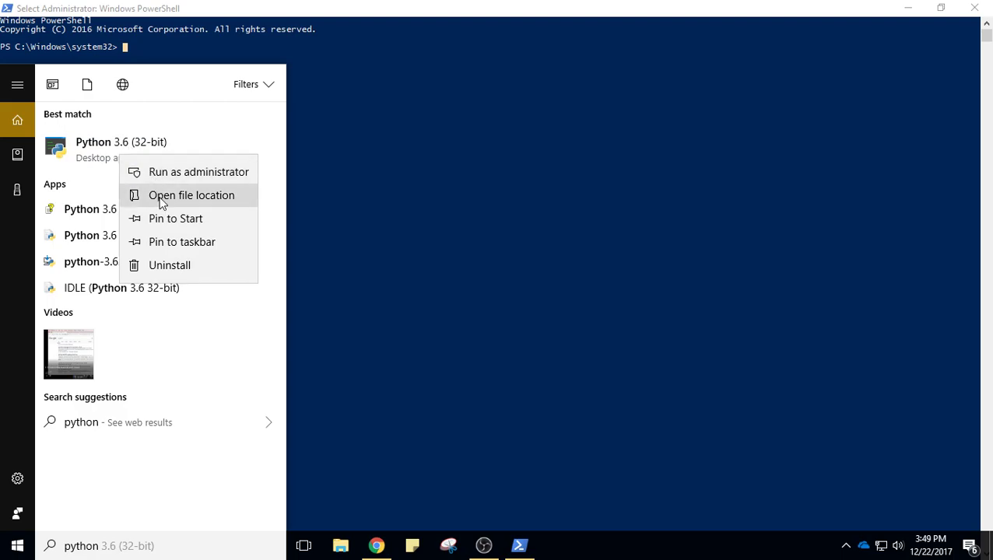
mouse_move(165, 199)
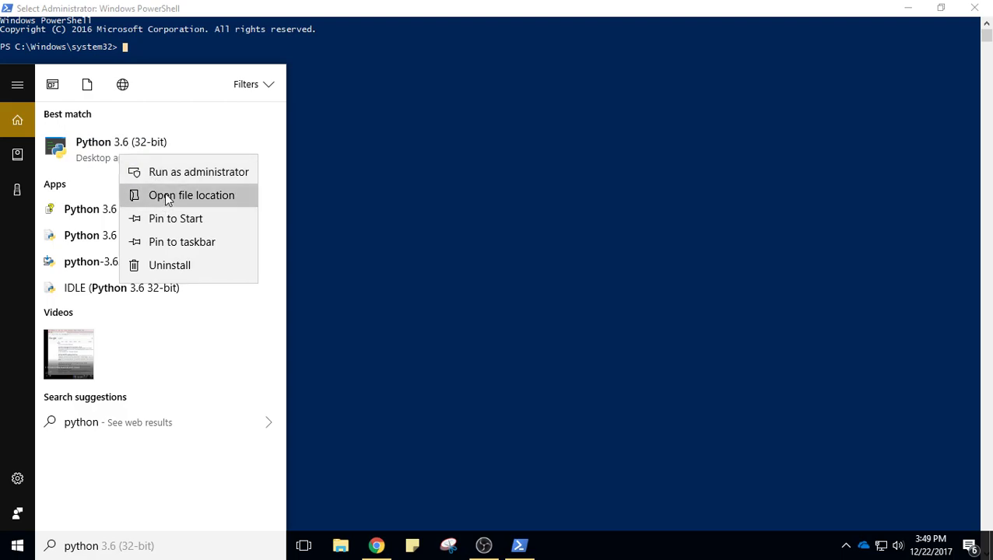
Open the file location of the Python 3.6 (32-bit) shortcut to reach Python36-32.
click(191, 195)
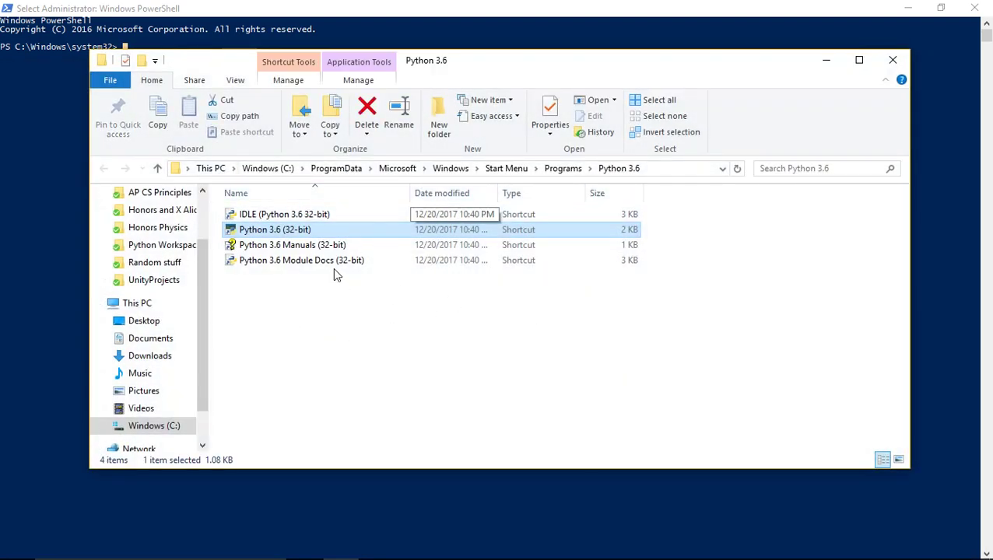
mouse_move(274, 233)
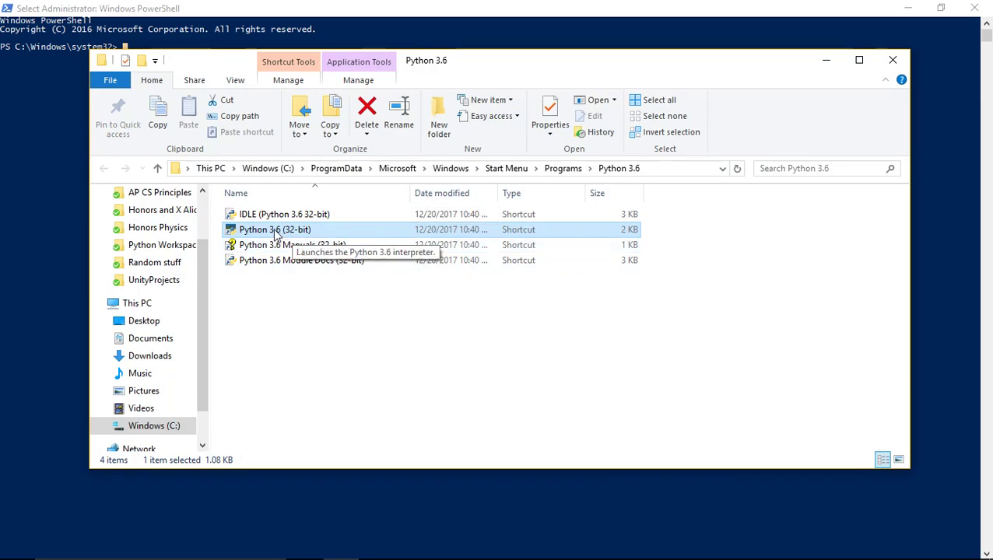
mouse_move(268, 231)
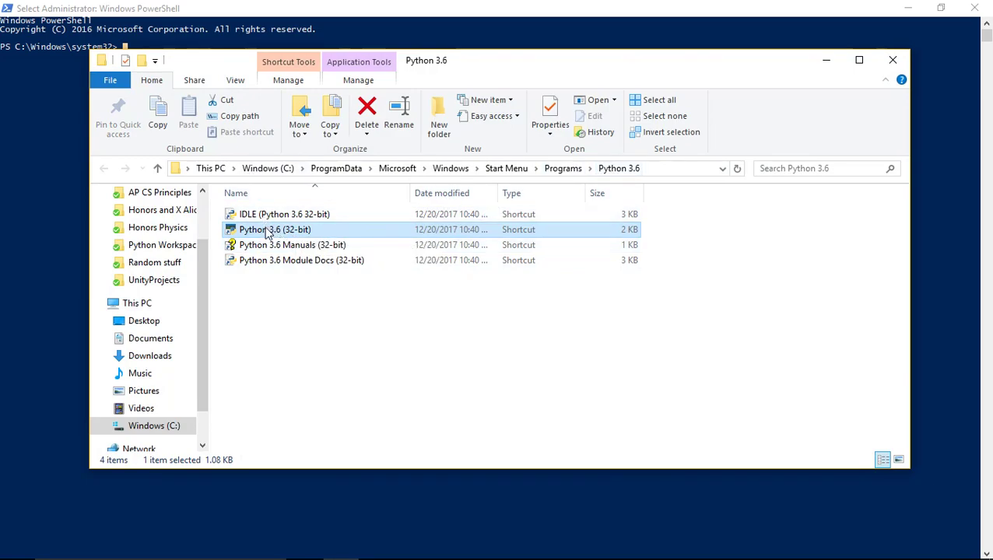
right_click(275, 229)
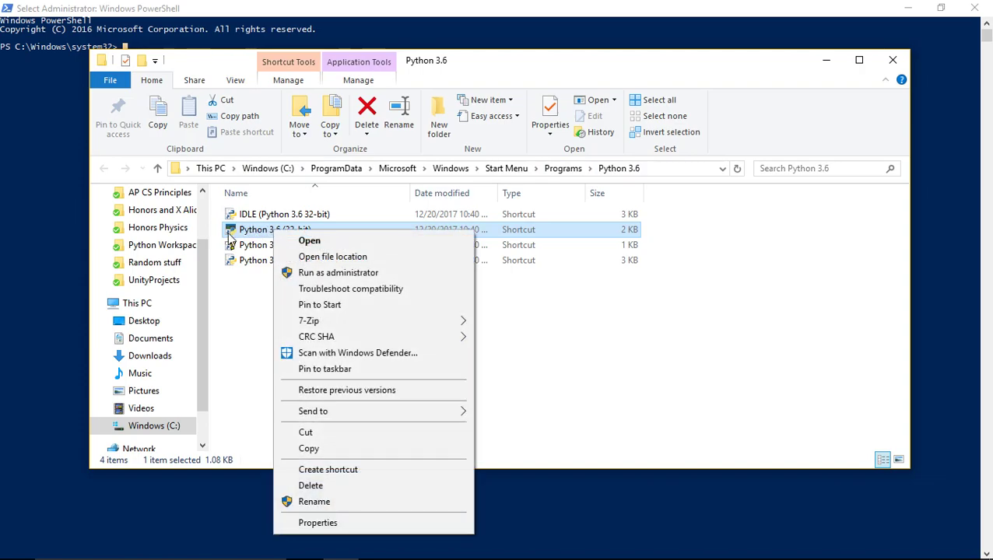
mouse_move(332, 256)
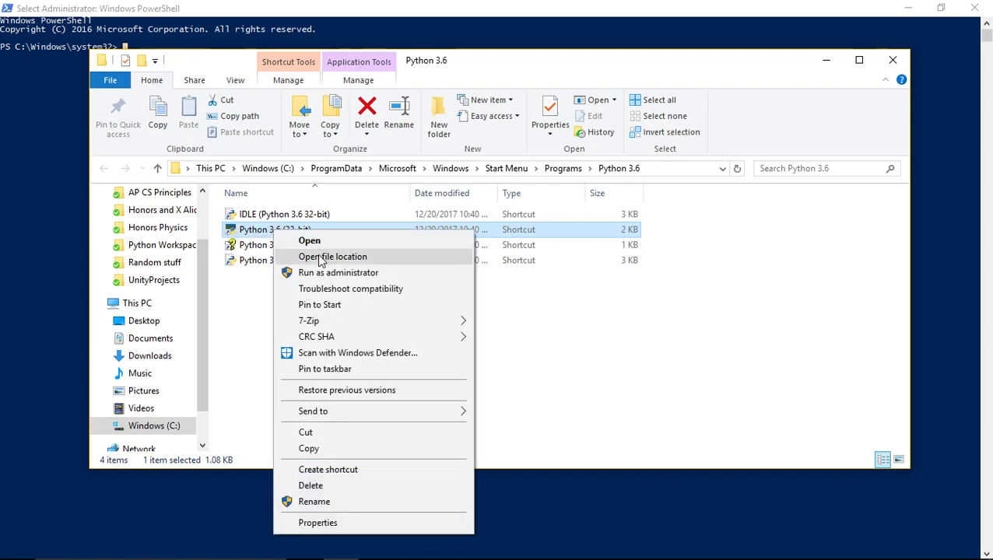
click(332, 257)
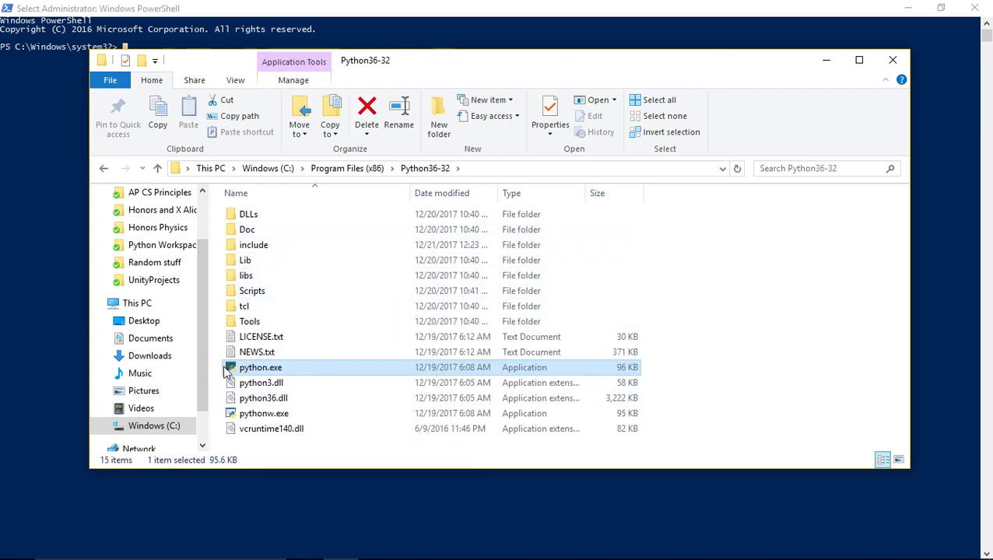
mouse_move(480, 372)
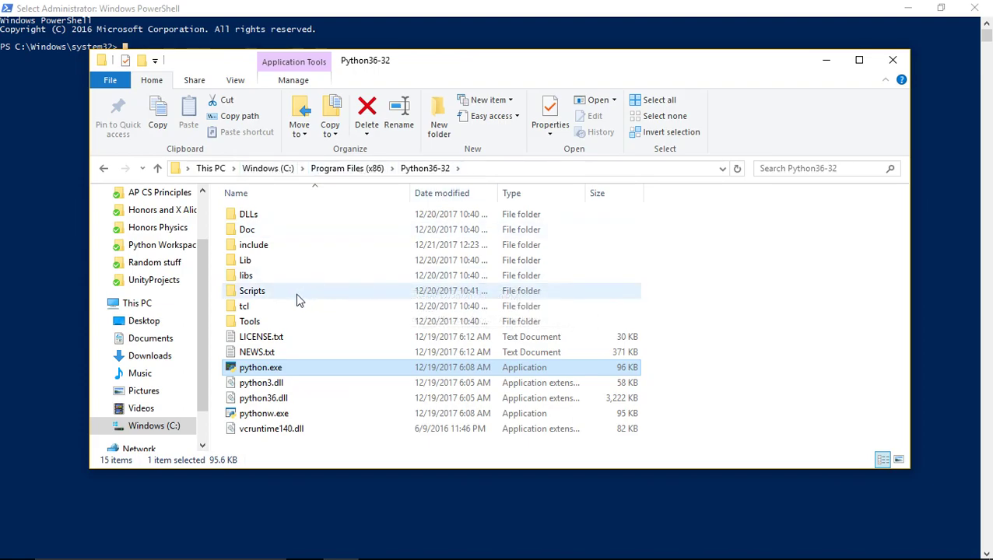
Open the Scripts folder and select its full path in the address bar.
click(252, 290)
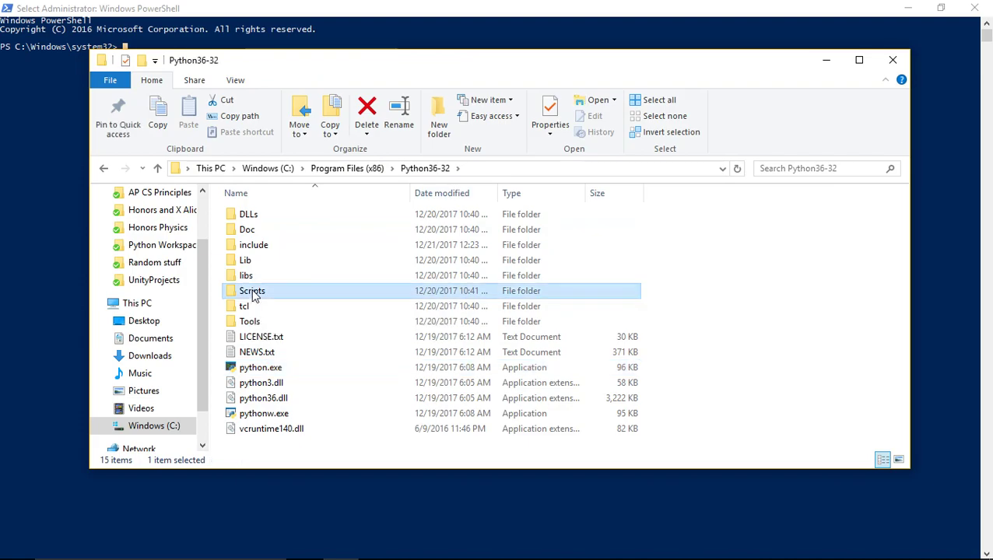
double_click(251, 290)
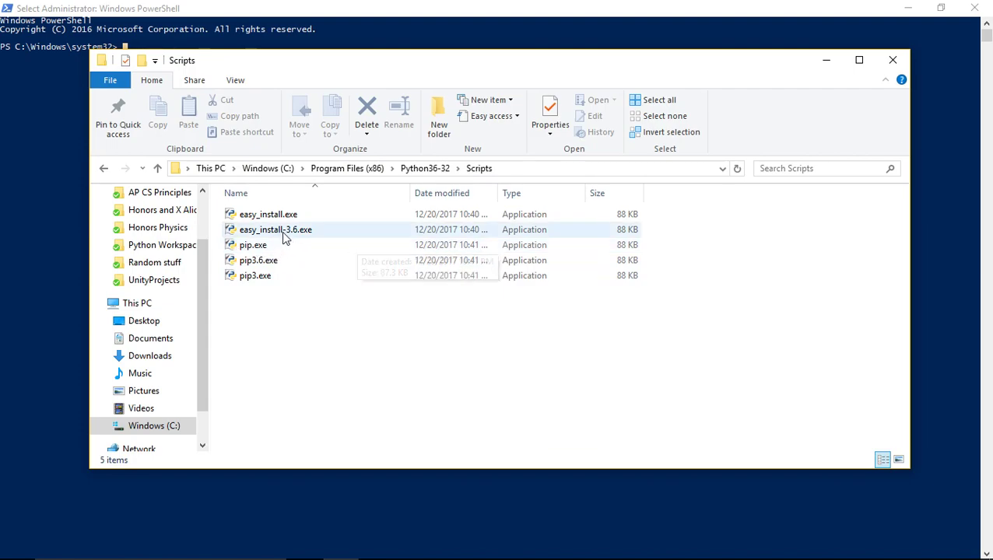
mouse_move(248, 246)
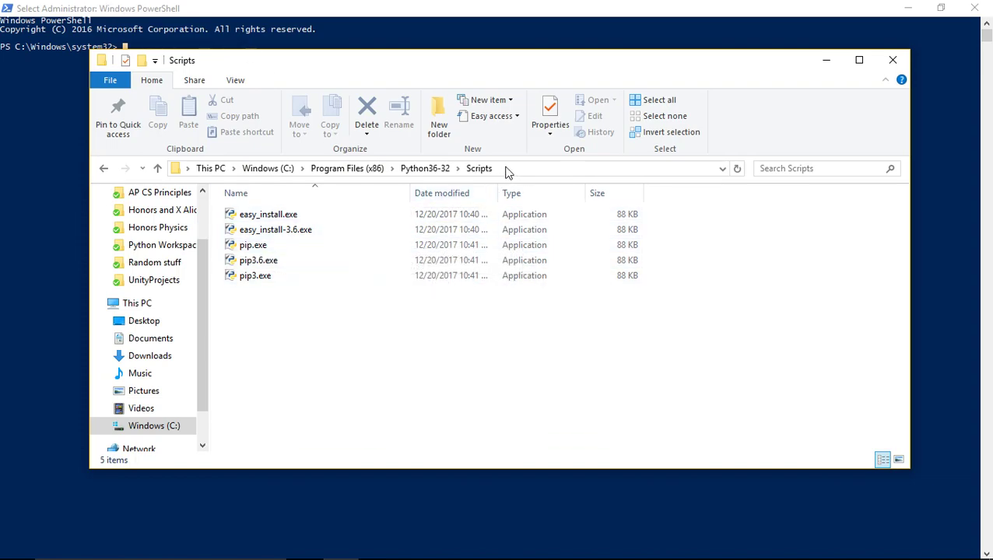
mouse_move(532, 173)
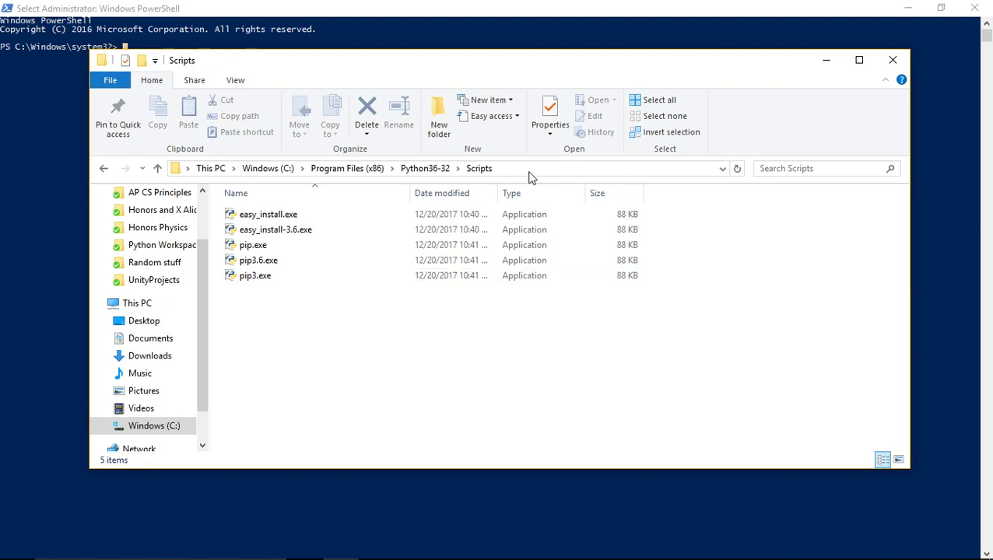
click(529, 168)
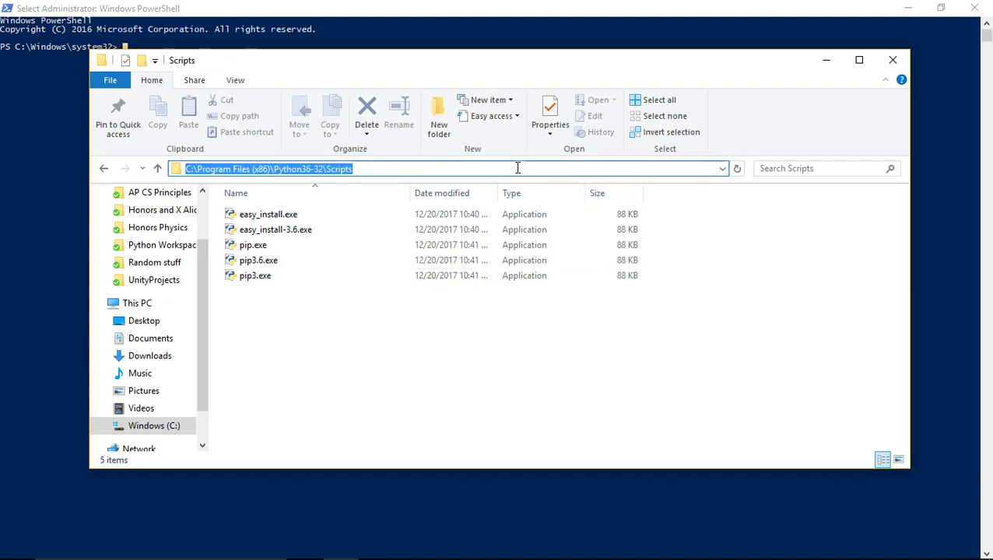
click(430, 169)
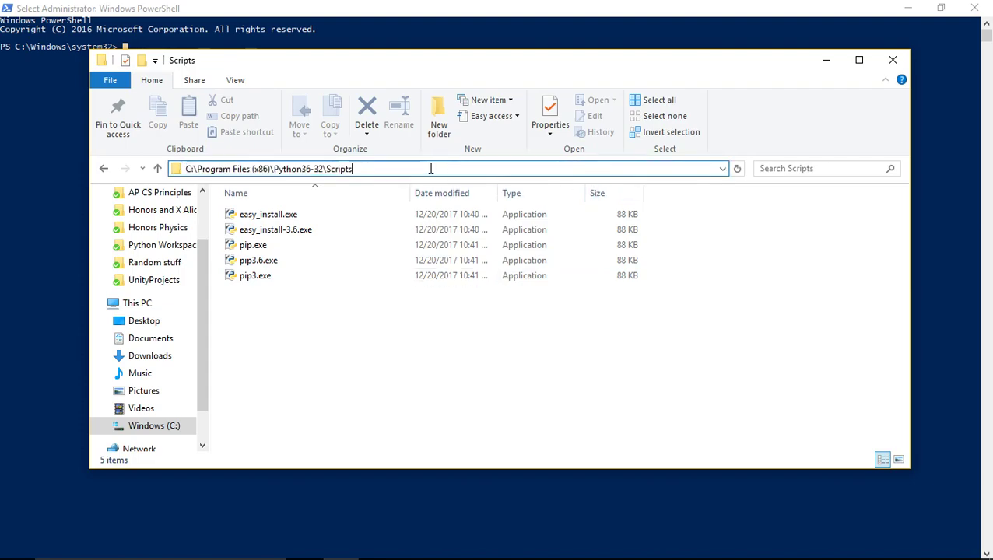
triple_click(296, 169)
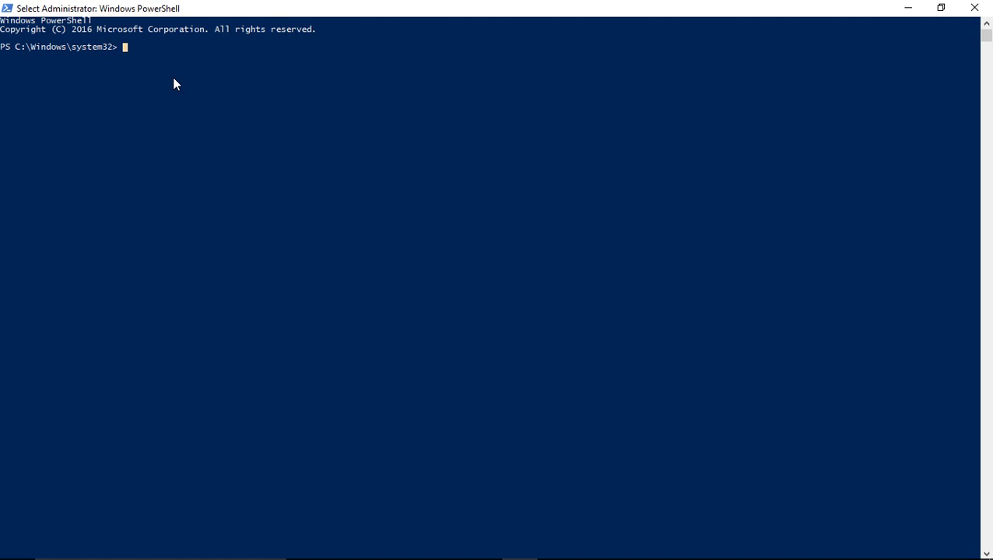
Enter cd 'C:\Program Files (x86)\Python36-32\Scripts' at the PowerShell prompt.
text(cd)
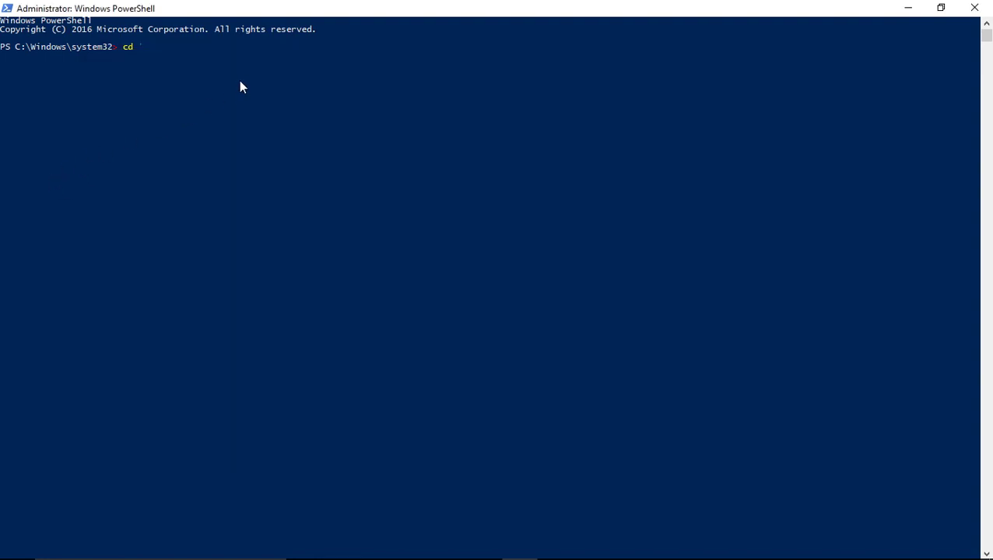
text('C:\Program Files (x86)\Python36-32\Scripts')
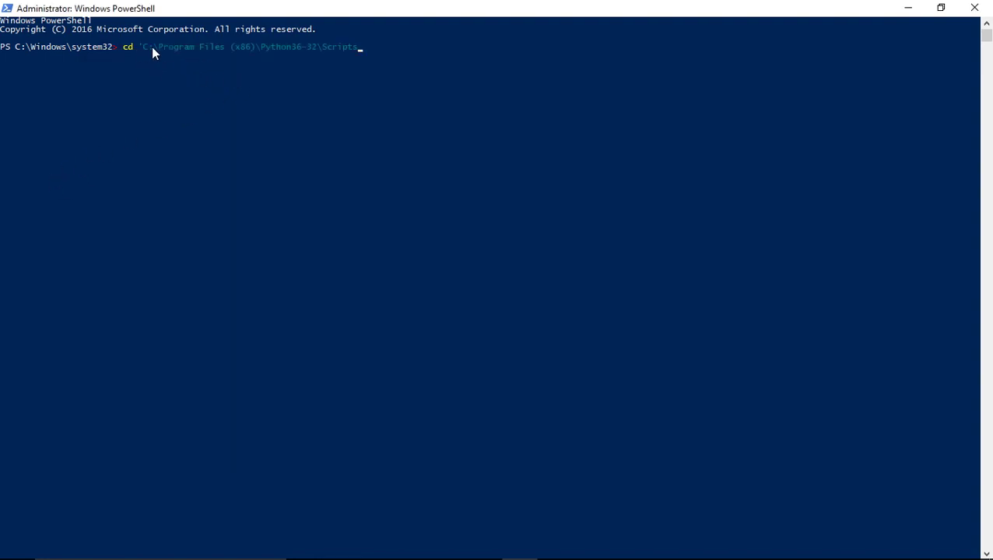
mouse_move(273, 60)
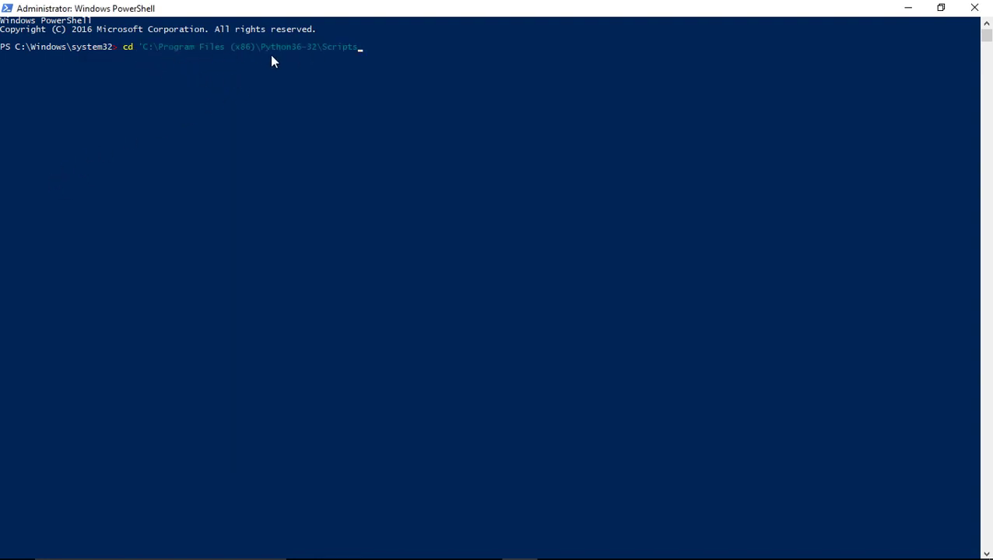
mouse_move(321, 53)
text(')
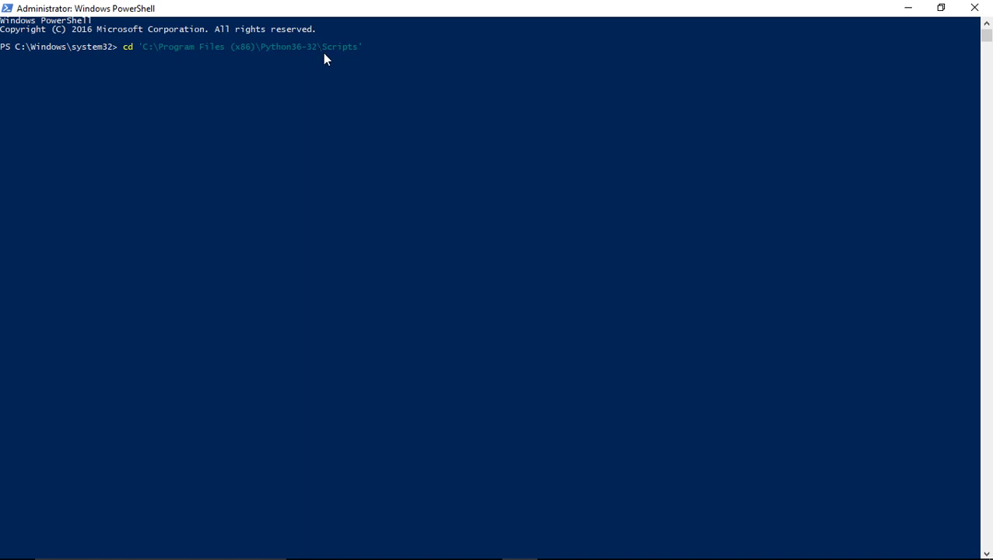
mouse_move(349, 63)
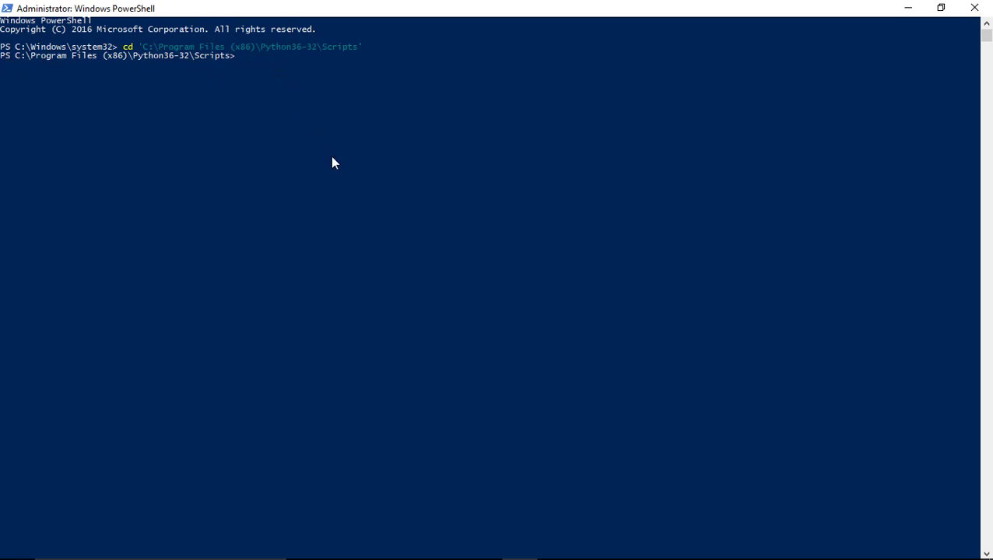
mouse_move(338, 161)
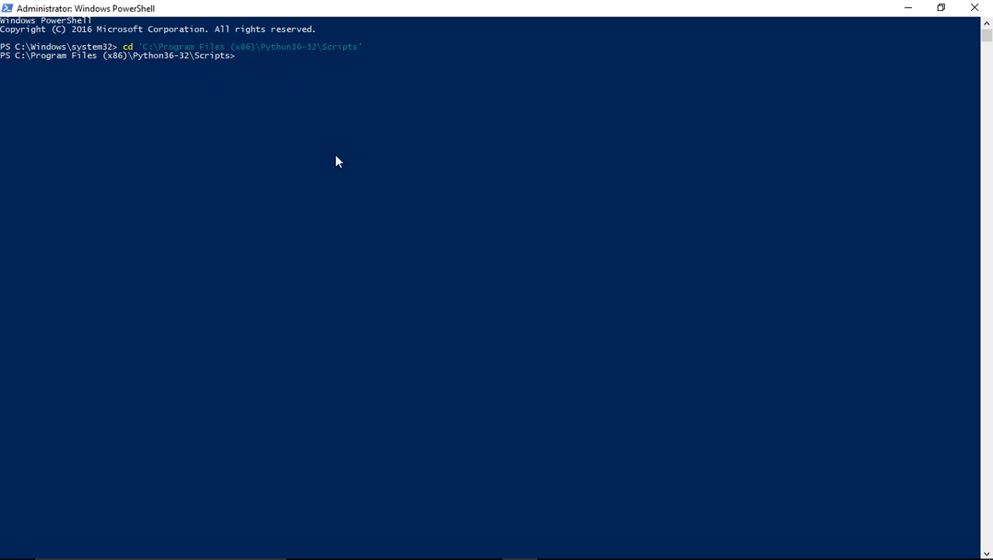
Run .\pip and scroll down through its printed usage and commands.
text(.)
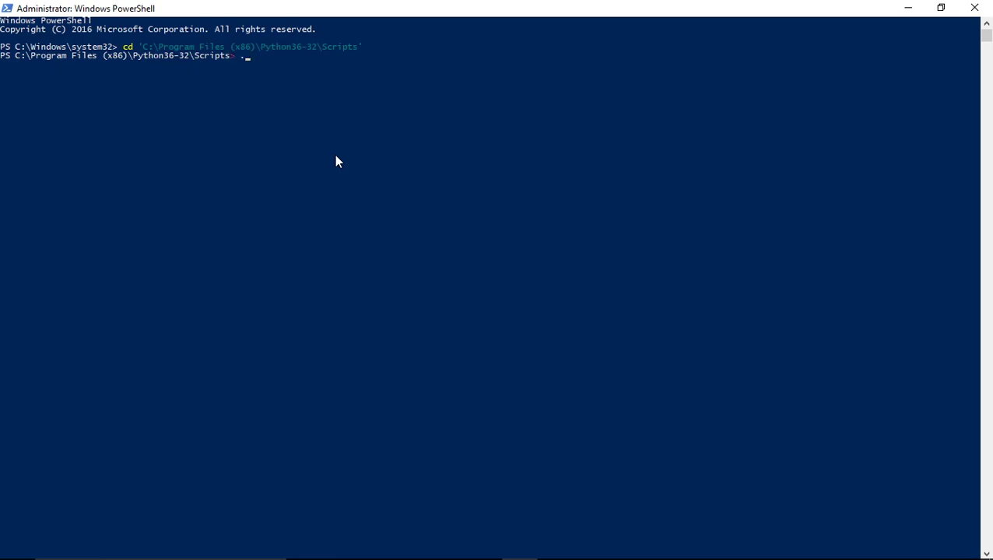
text(\pip)
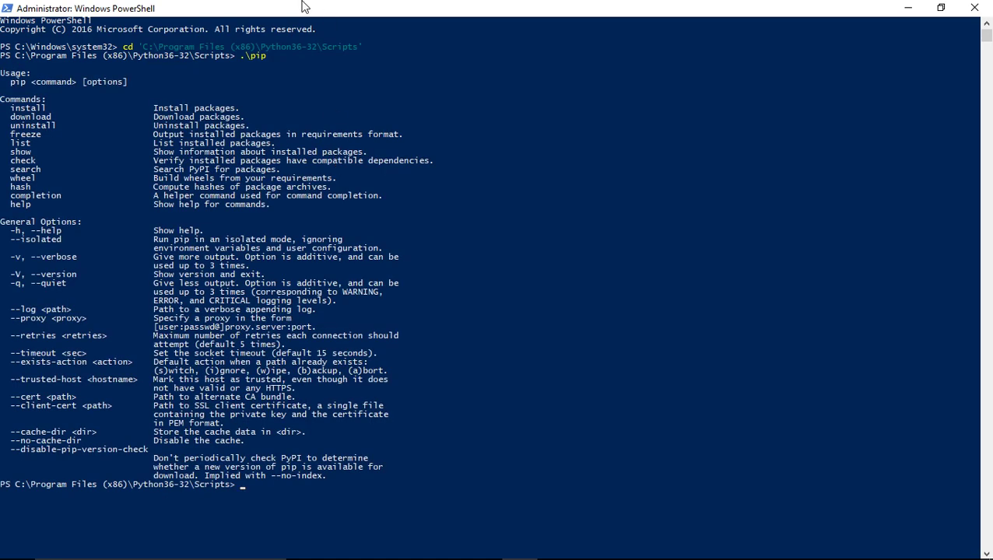
mouse_move(264, 207)
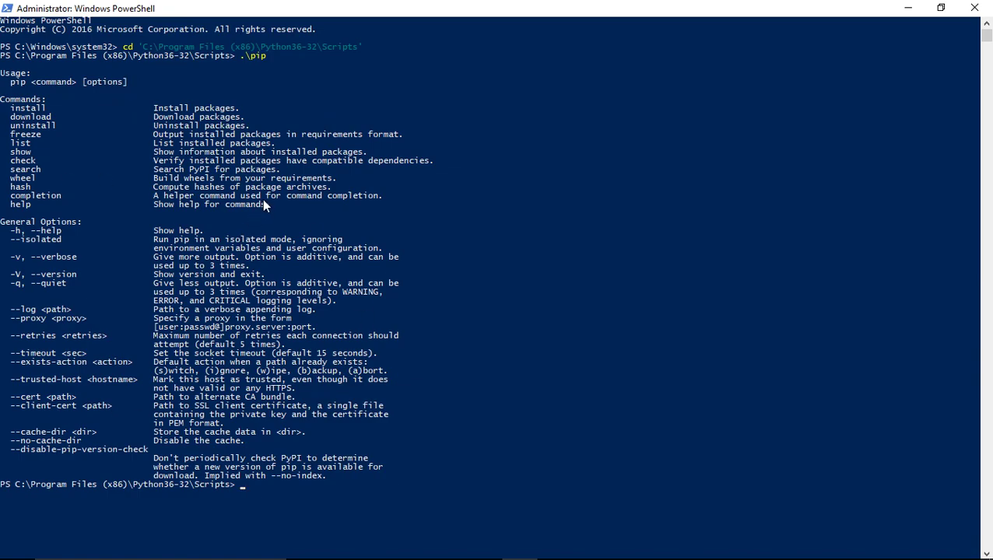
mouse_move(30, 114)
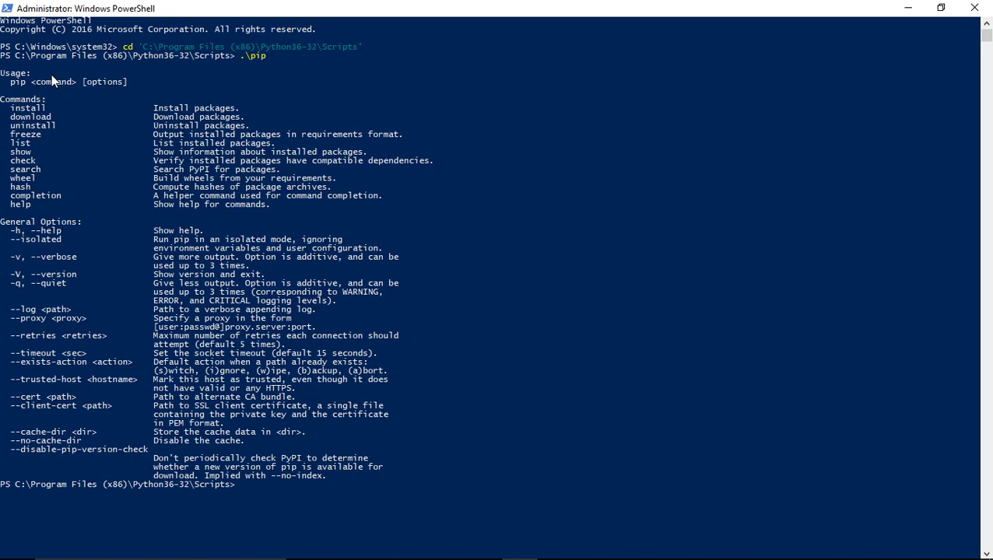
mouse_move(222, 217)
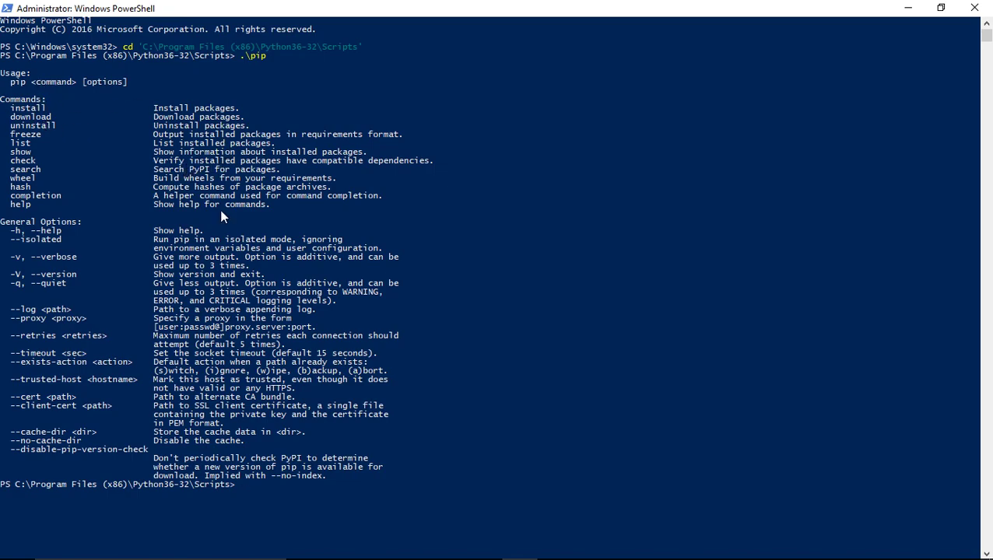
scroll(down, 3)
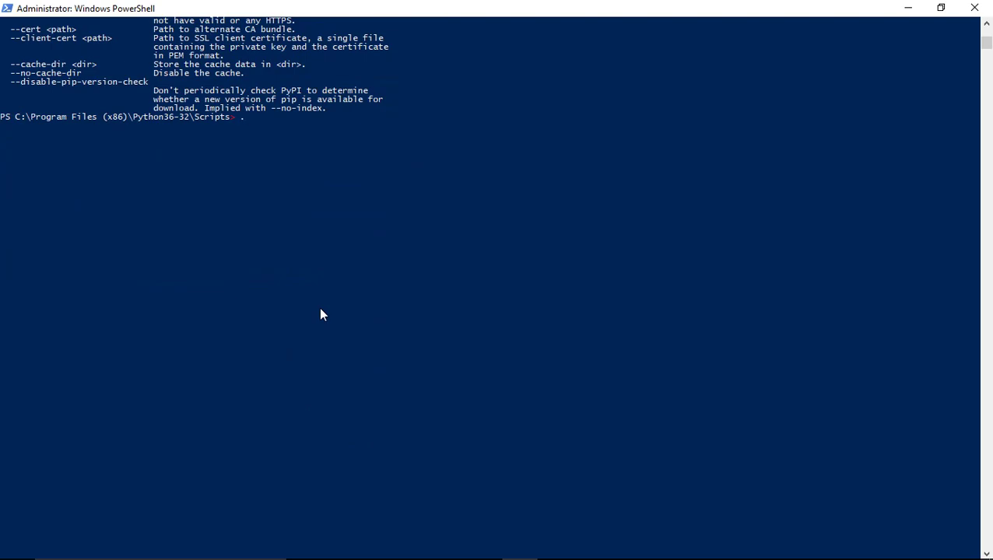
Run .\pip install pygame, which reports the requirement already satisfied.
text(.\pip install pygame)
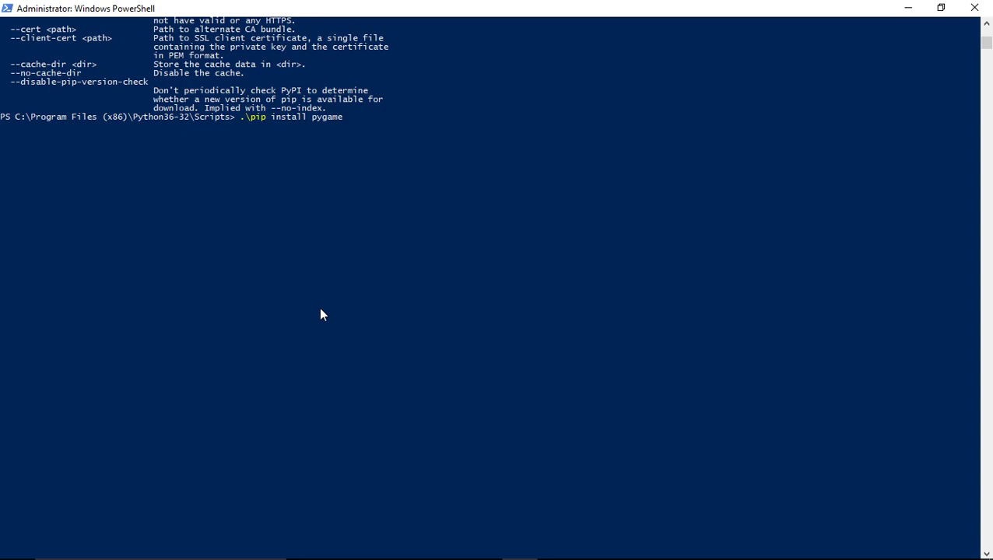
mouse_move(303, 272)
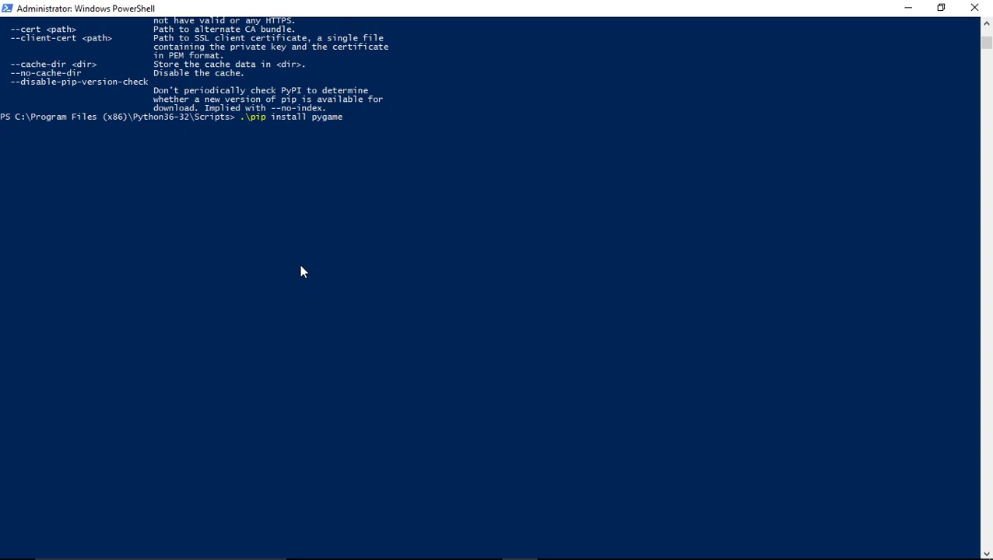
mouse_move(291, 230)
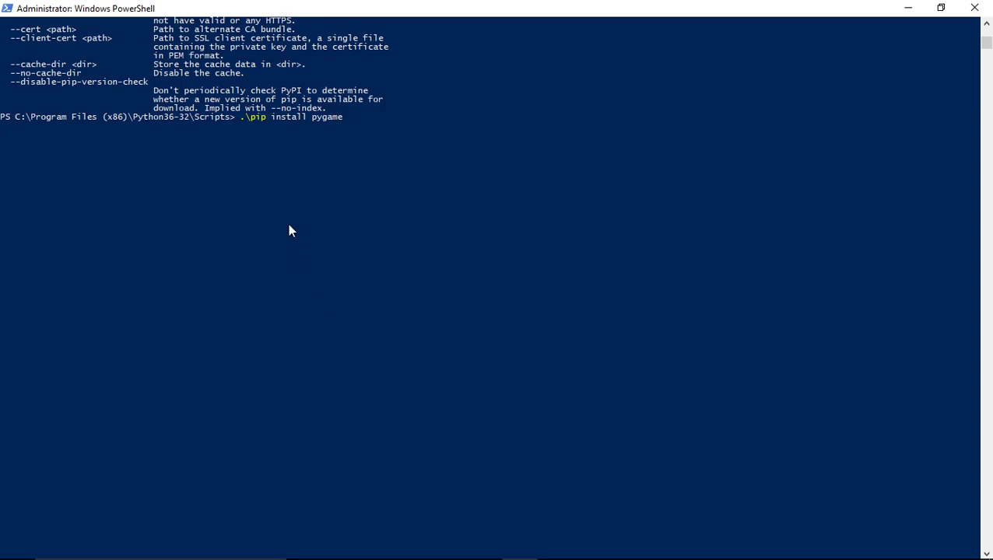
key(enter)
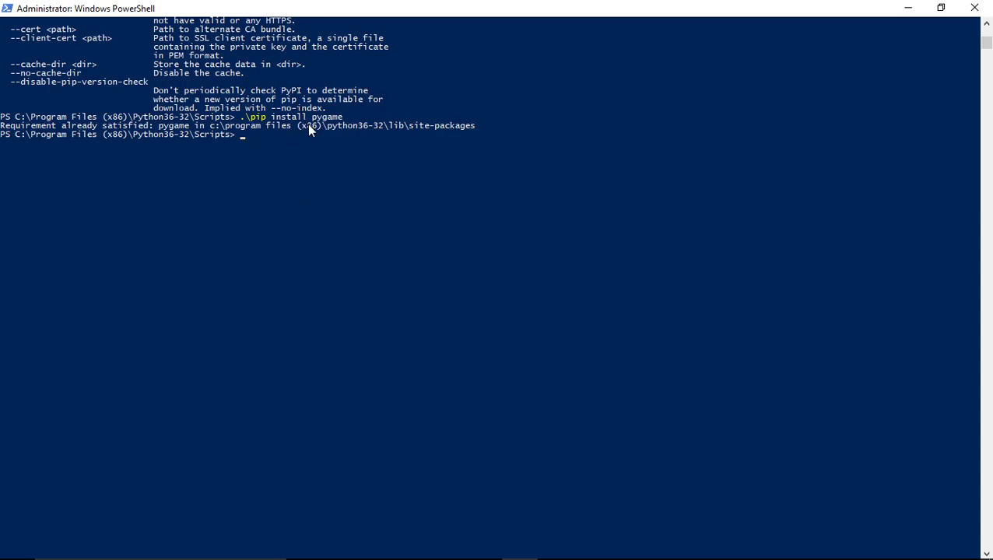
mouse_move(249, 115)
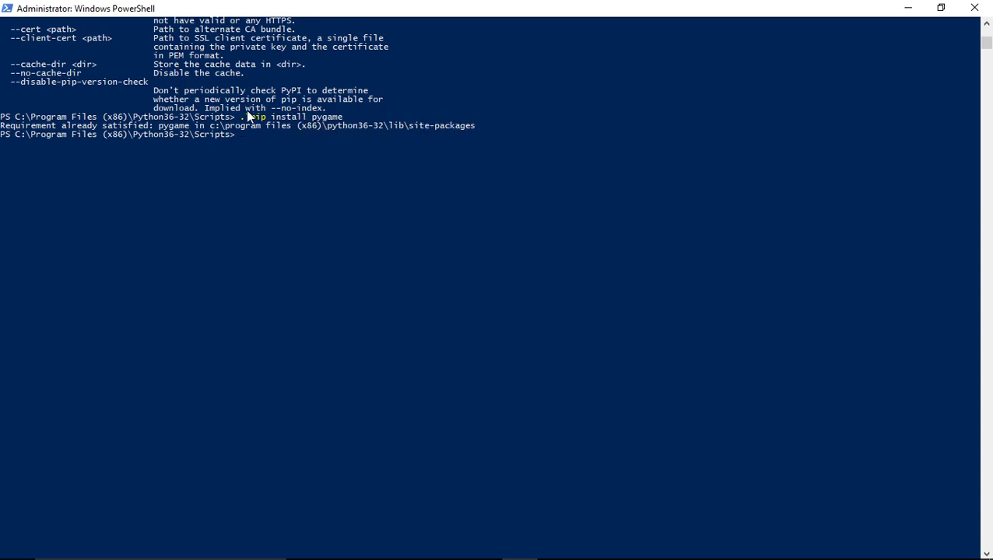
mouse_move(338, 134)
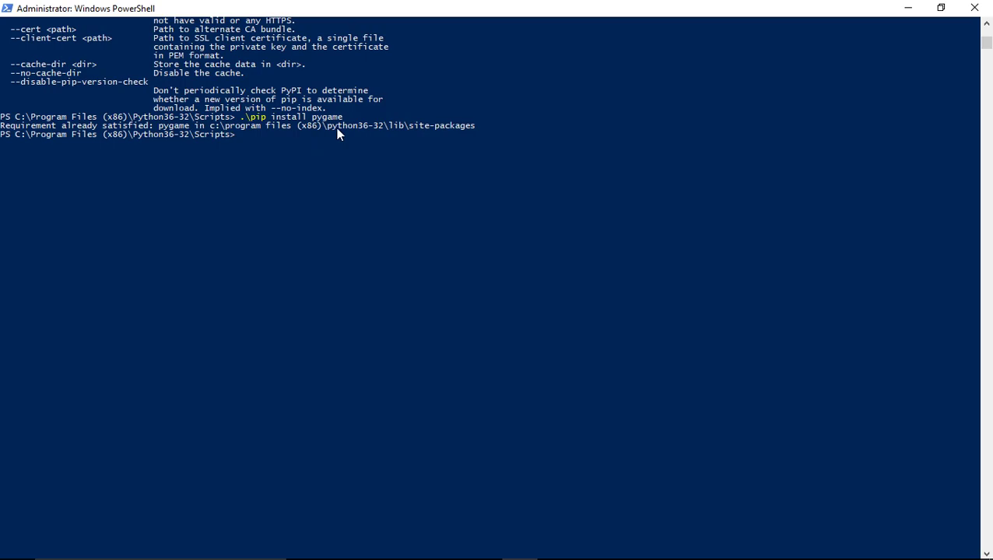
mouse_move(392, 135)
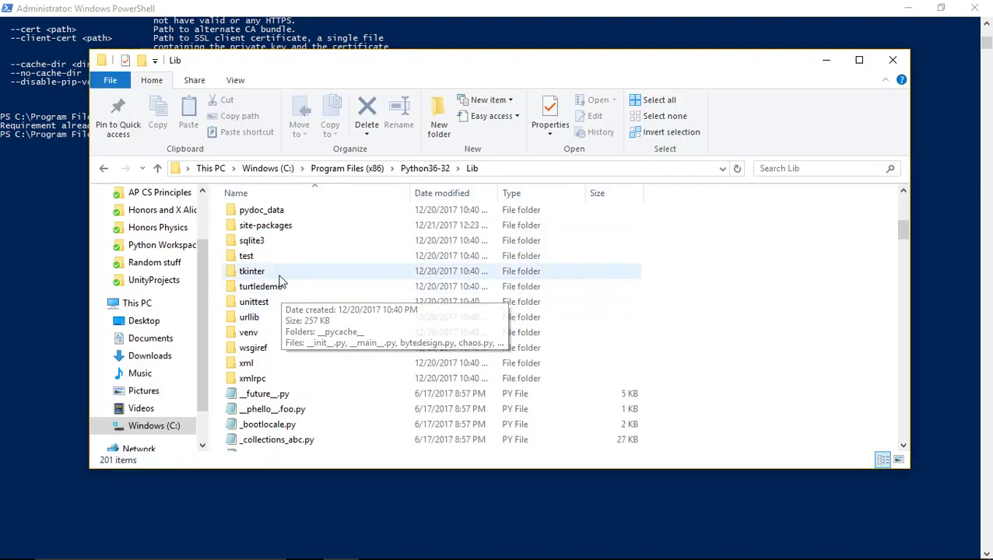
double_click(265, 225)
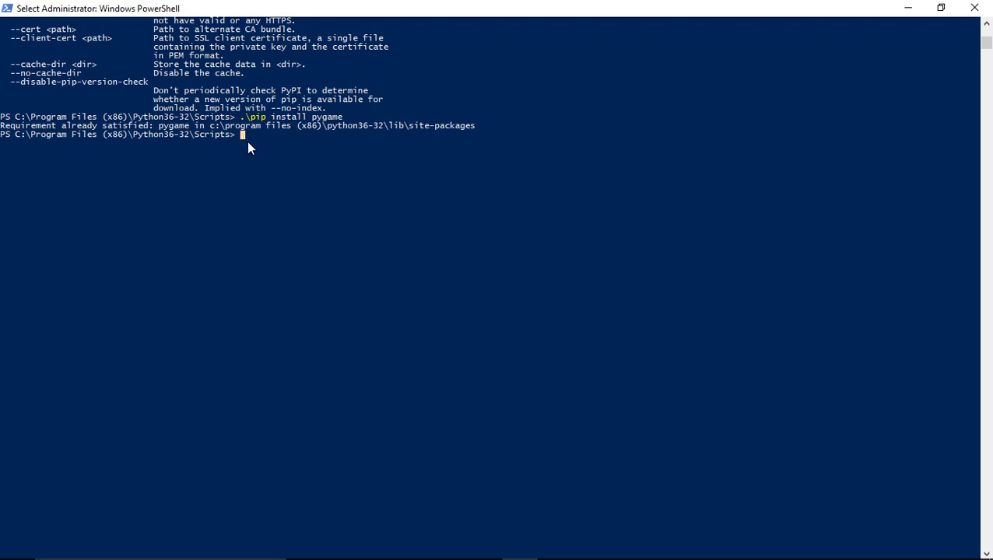
mouse_move(268, 175)
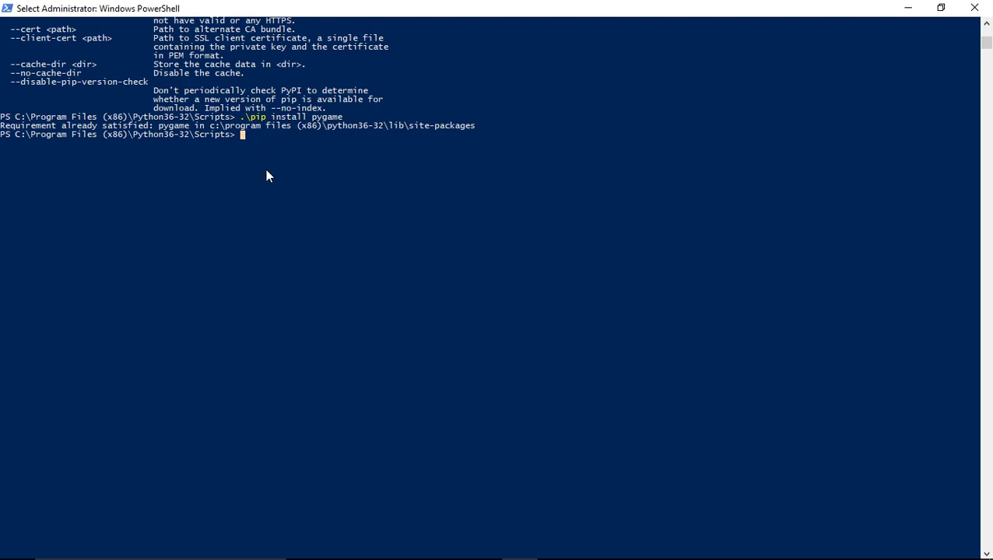
mouse_move(269, 179)
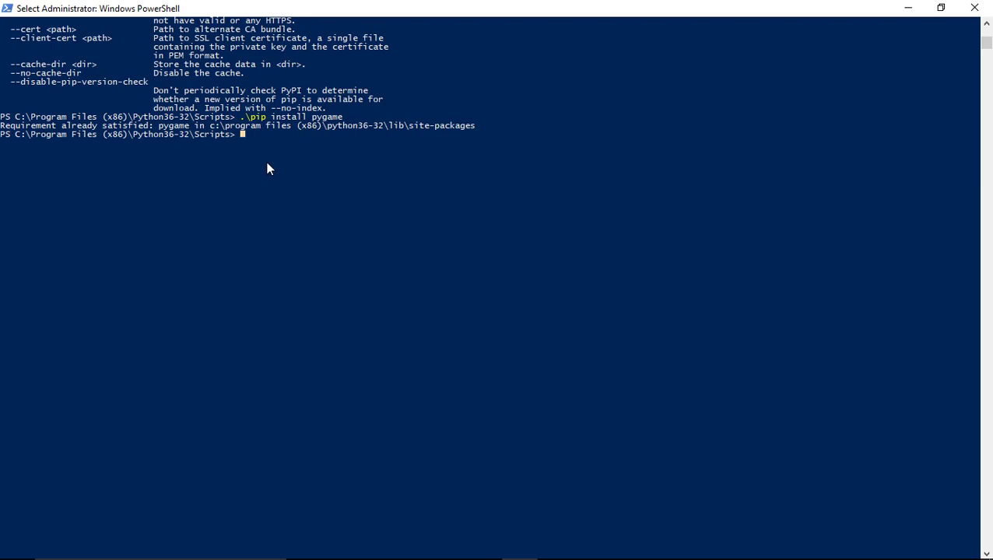
mouse_move(289, 158)
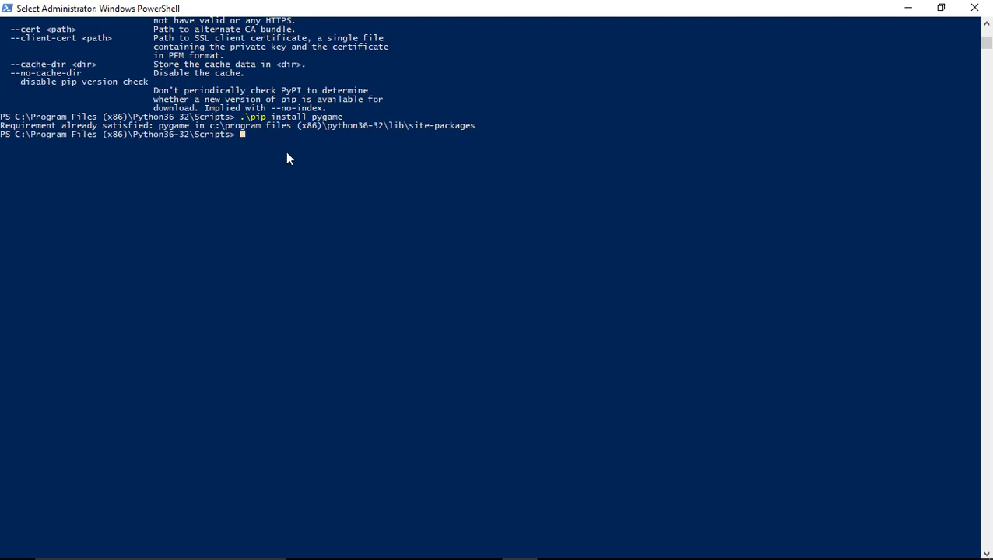
mouse_move(273, 161)
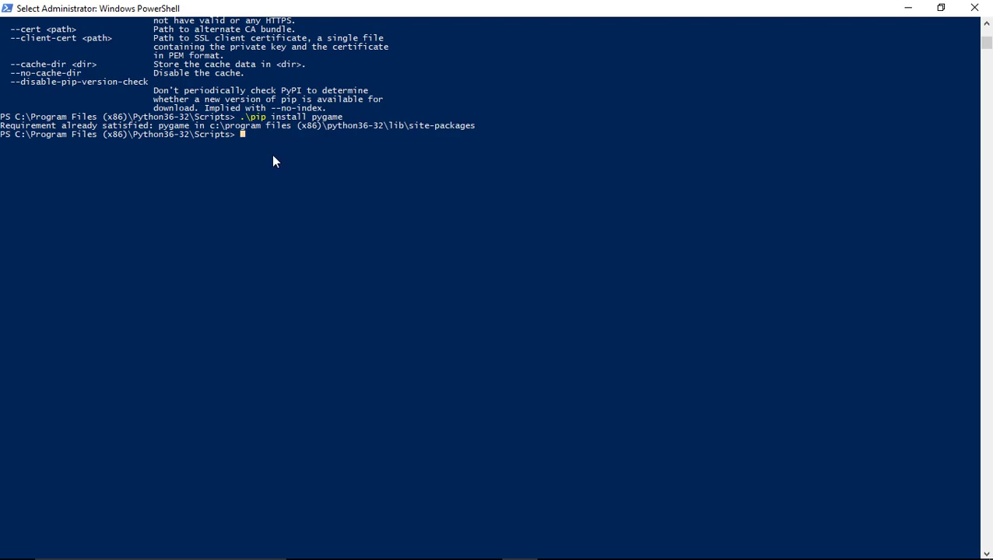
mouse_move(247, 174)
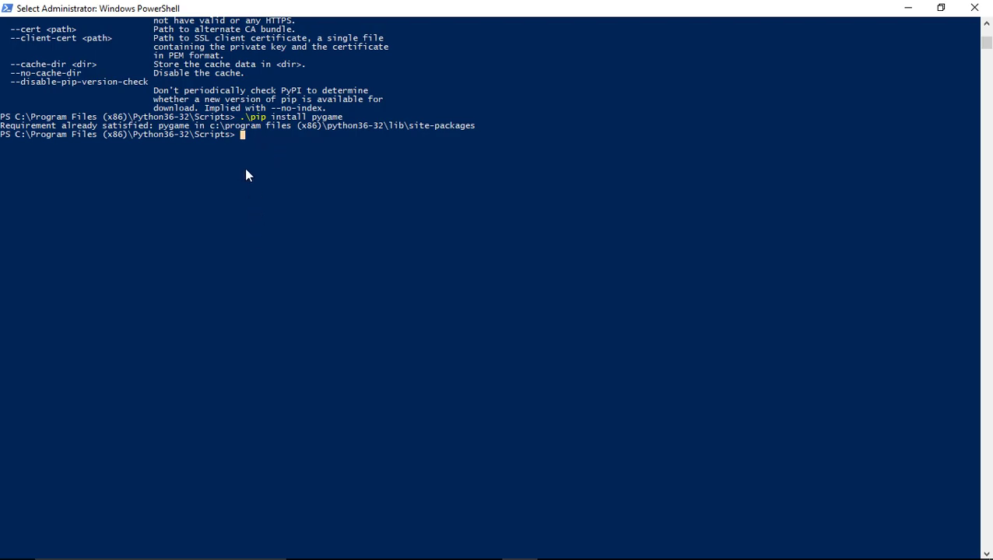
mouse_move(273, 182)
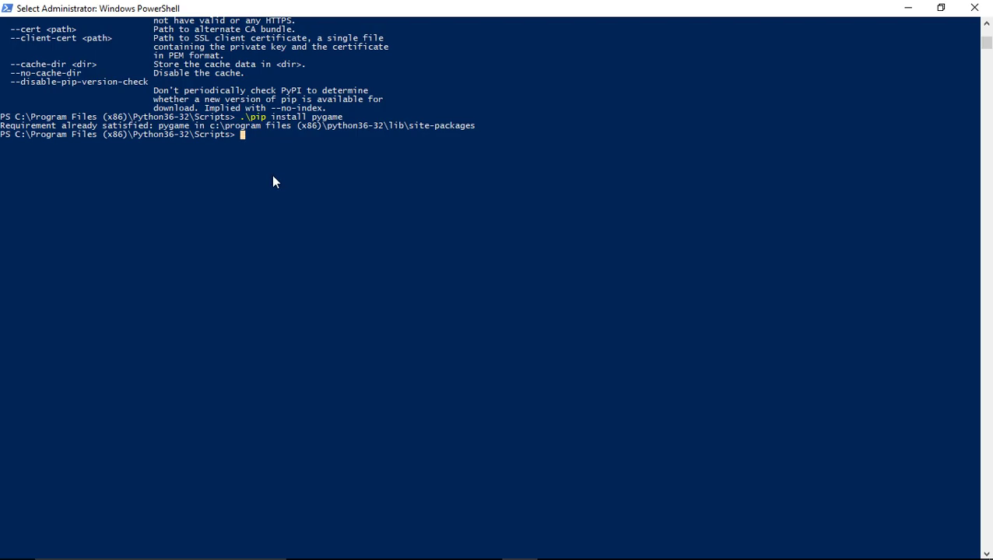
Run .\pip3 with no arguments and scroll through its usage help.
text(.)
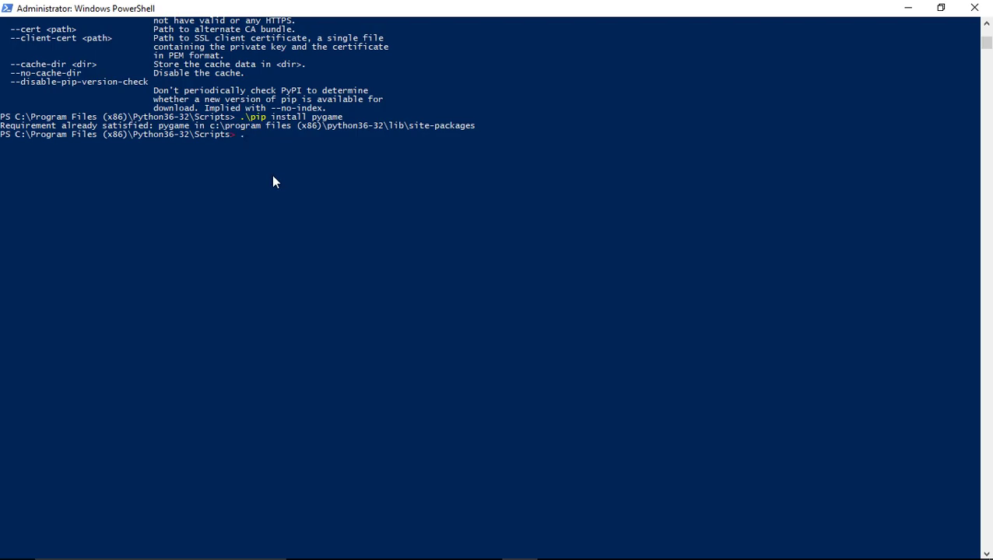
text(.\pip)
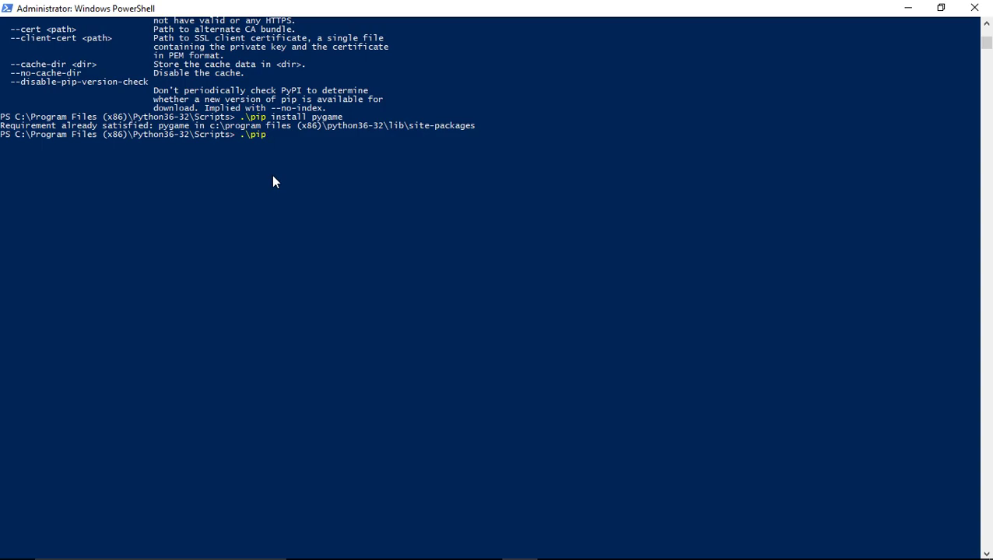
text(3)
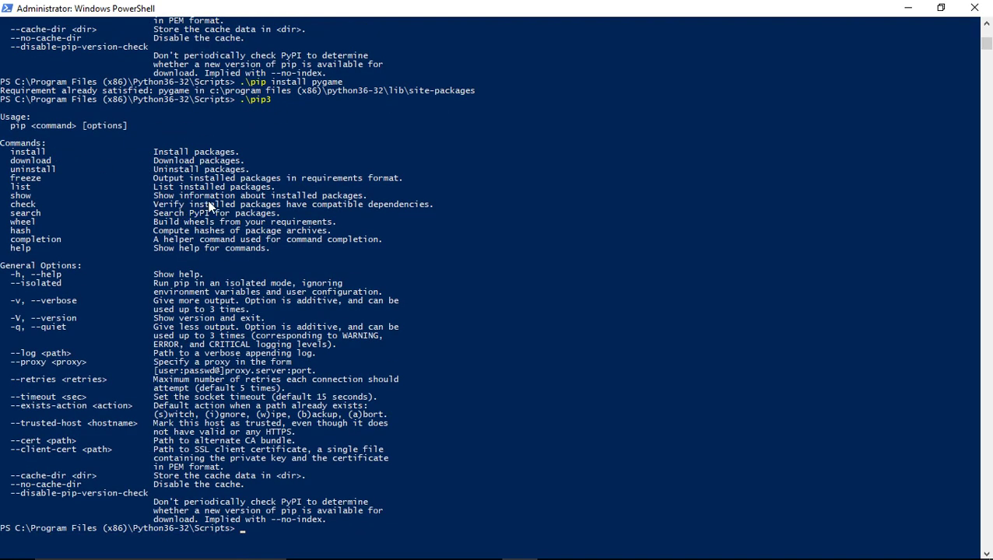
scroll(down, 3)
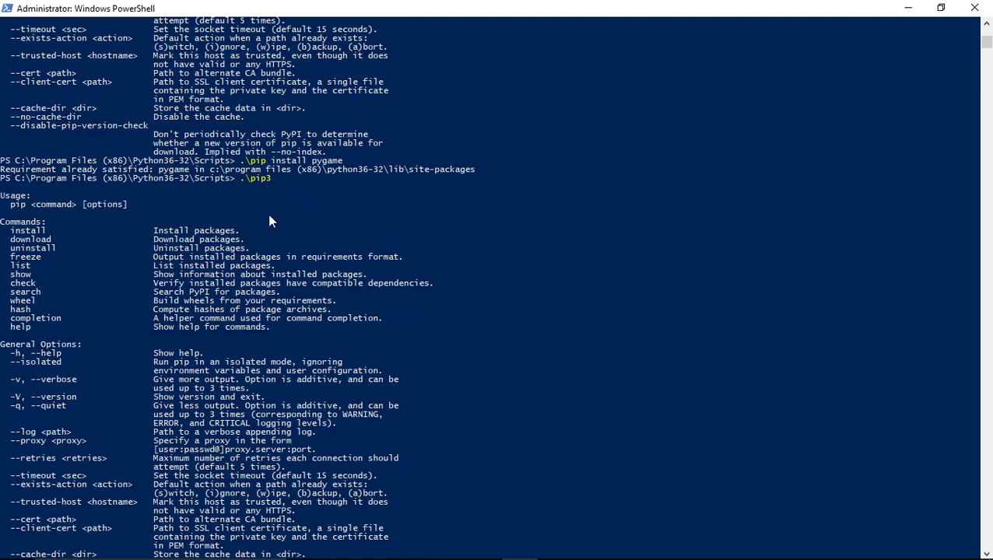
scroll(down, 3)
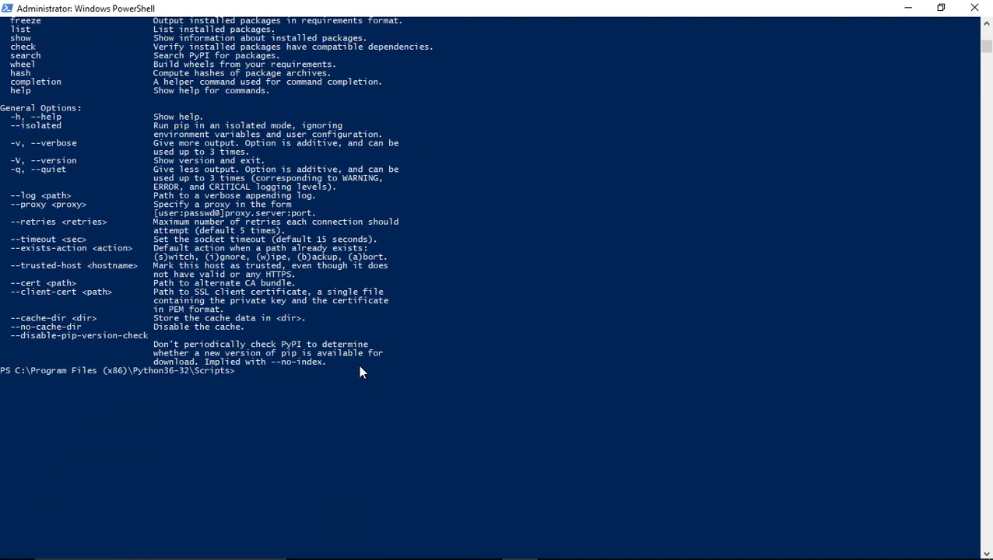
scroll(down, 3)
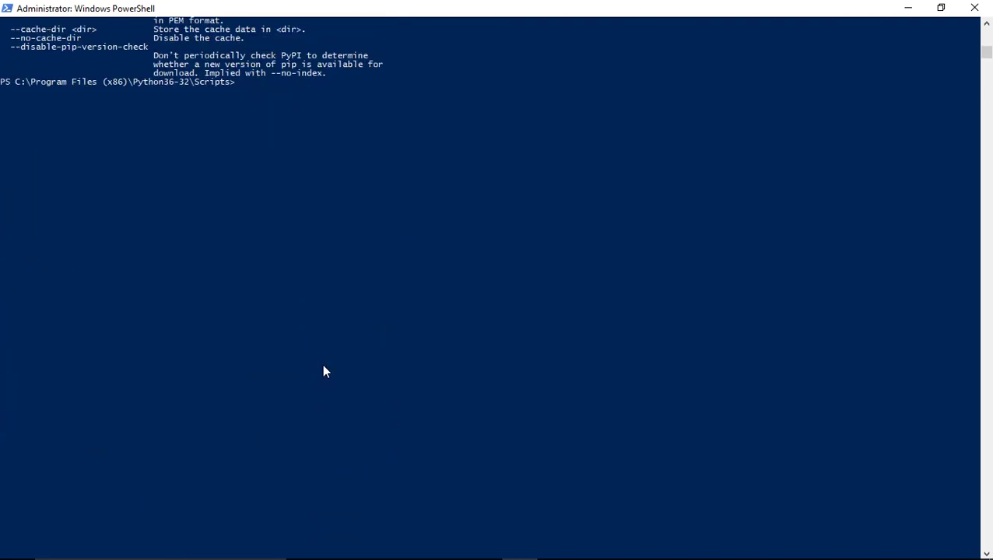
Run .\pip3 install pygame, which reports pygame already satisfied.
text(.\p)
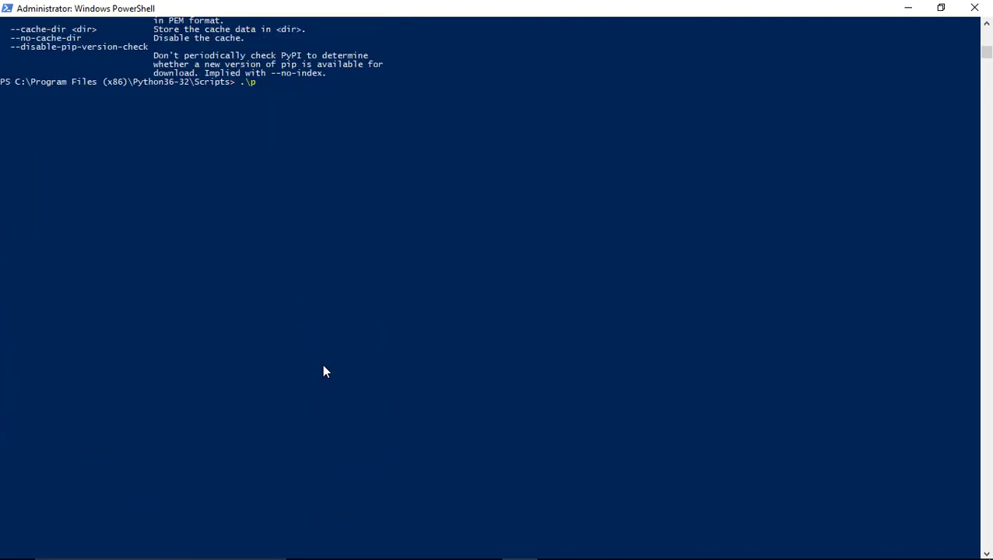
text(ip)
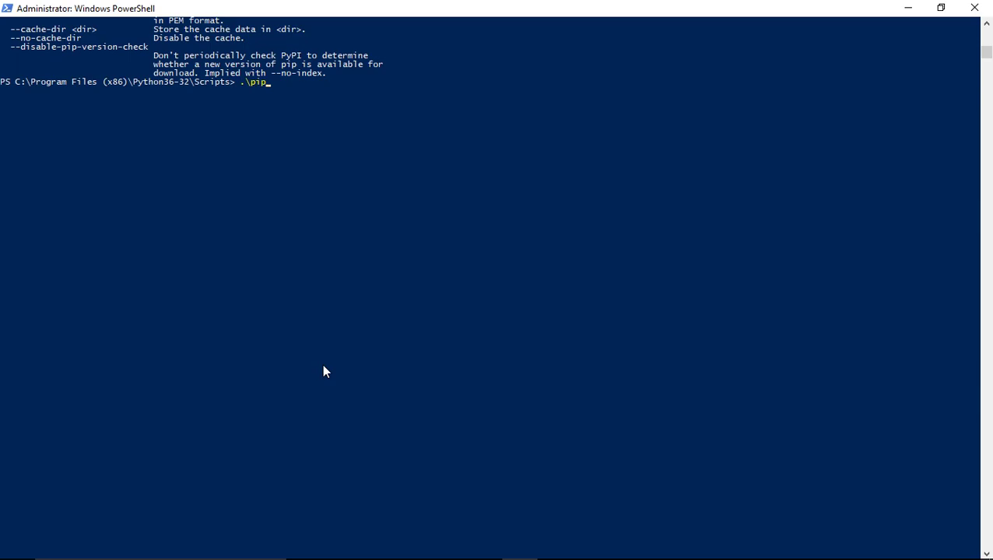
text(3 install pygame)
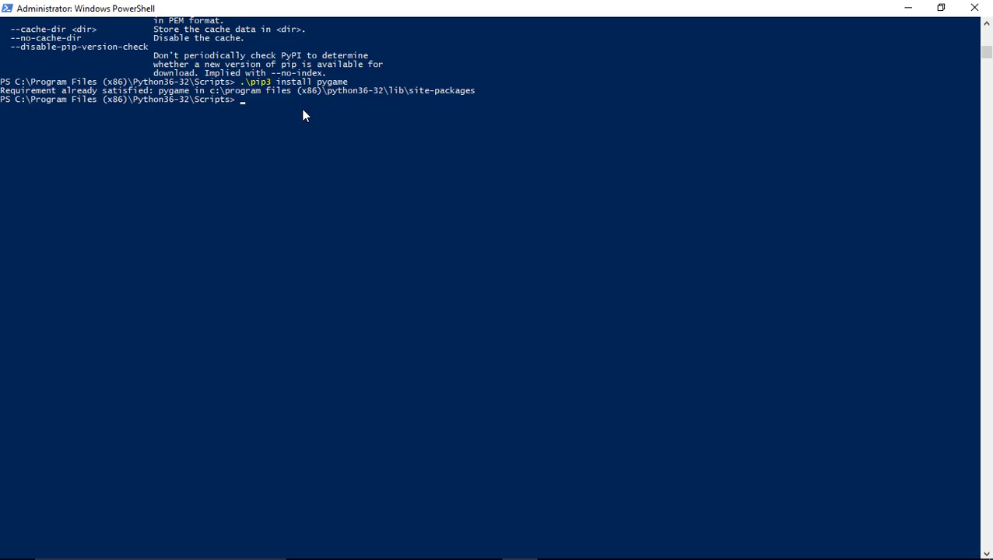
mouse_move(301, 123)
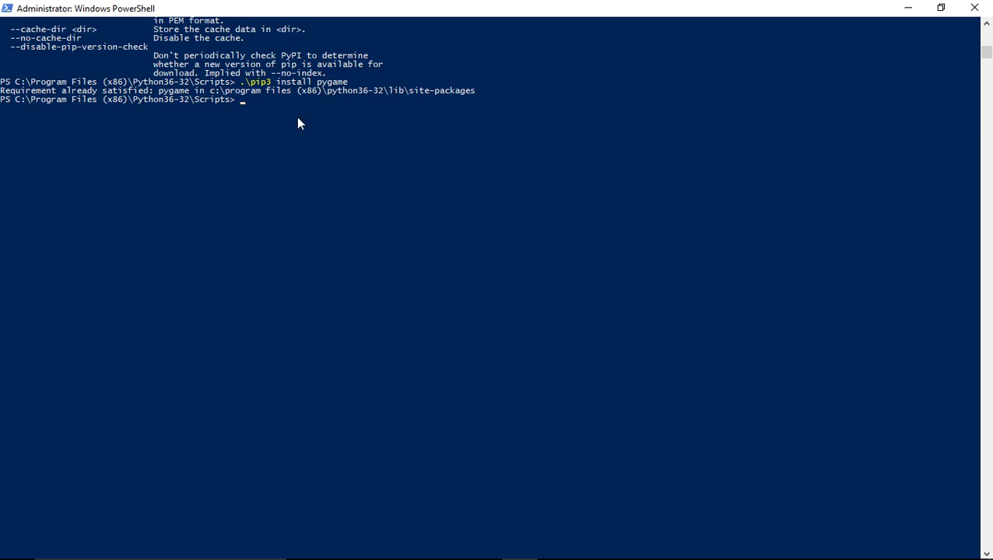
mouse_move(974, 7)
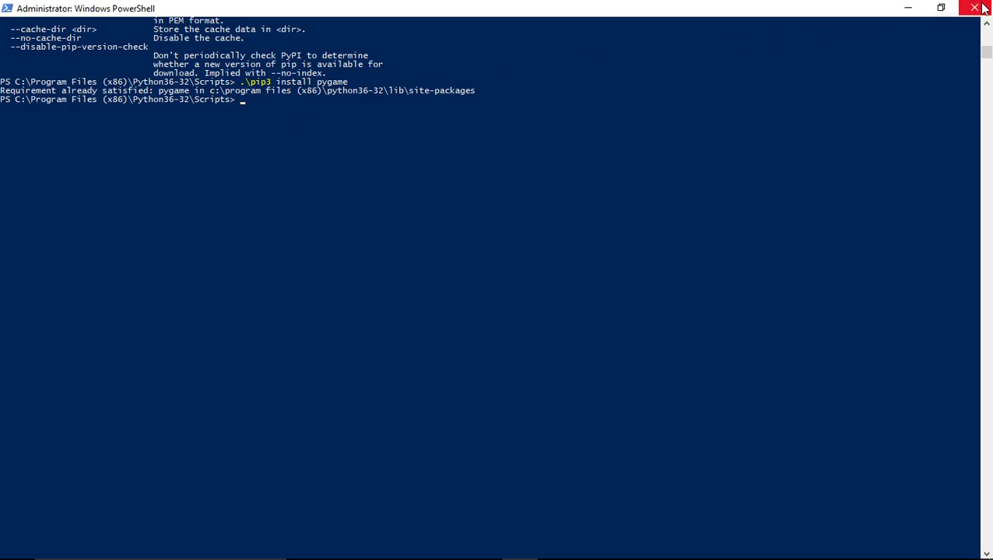